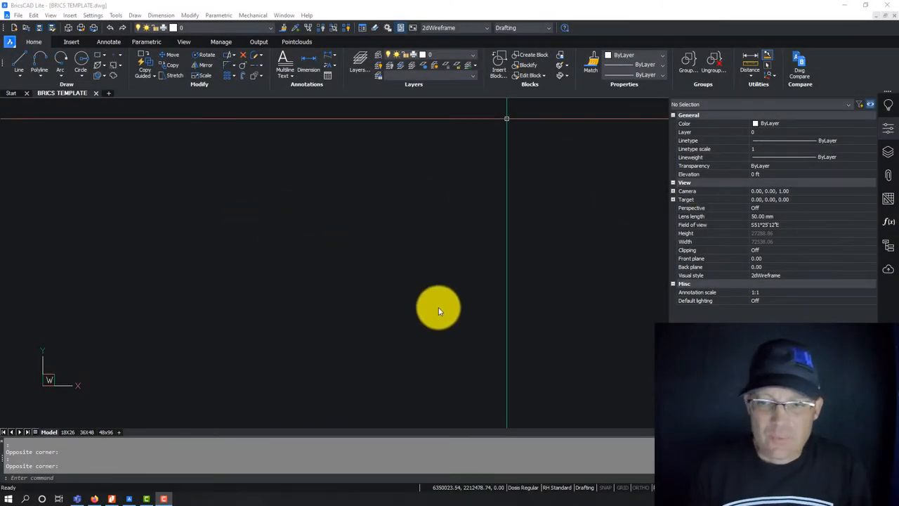
pyautogui.moveTo(368, 198)
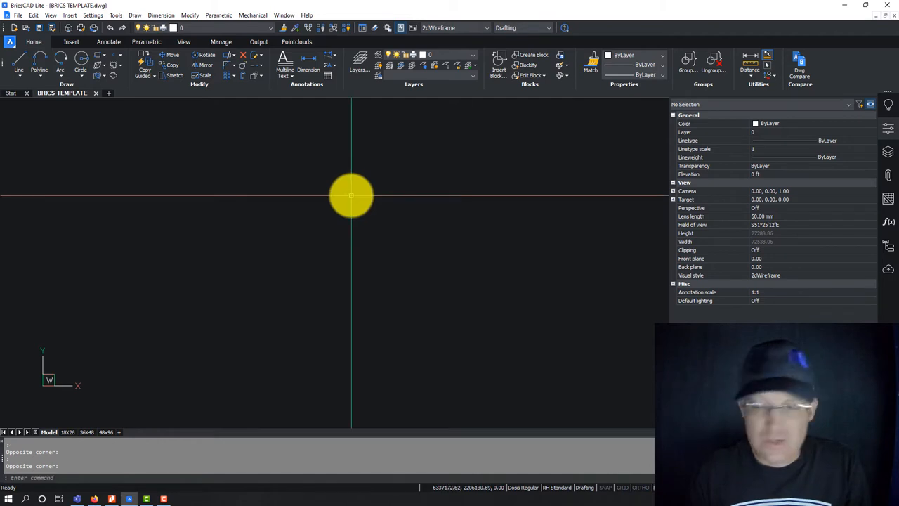
pyautogui.moveTo(406, 205)
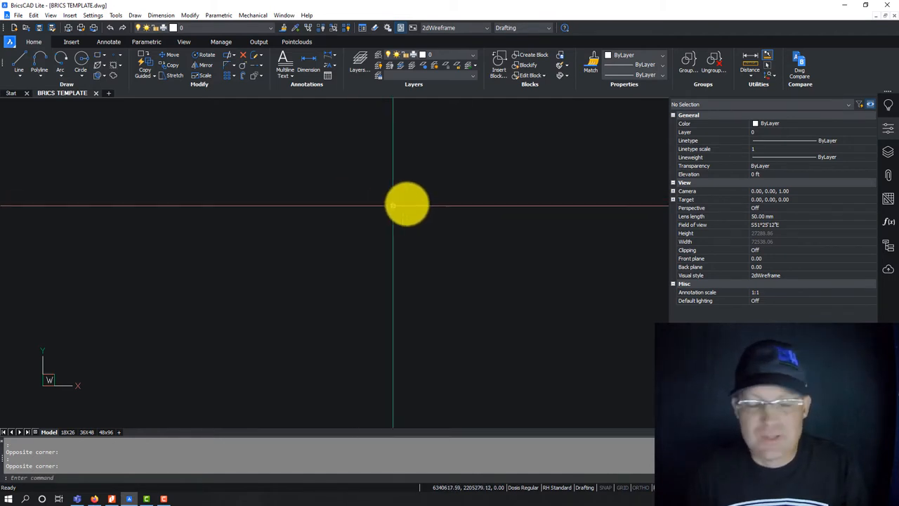
pyautogui.moveTo(376, 248)
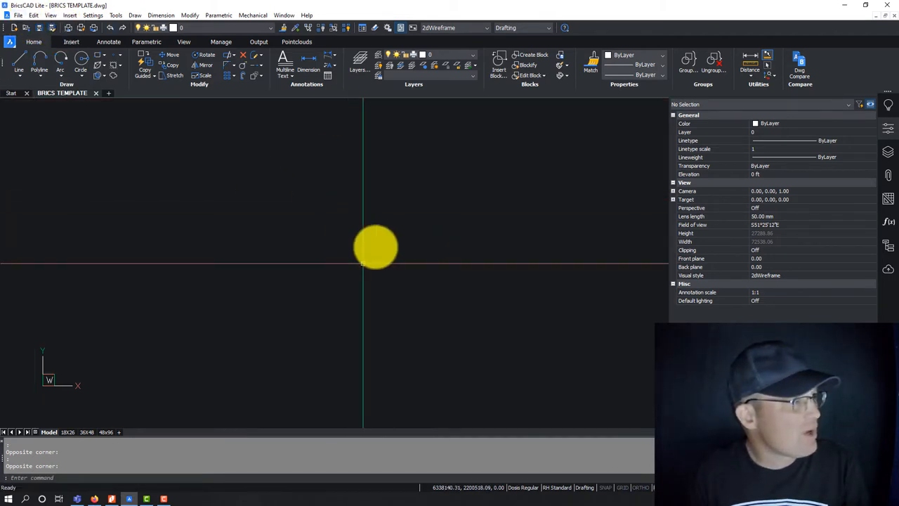
# Step: Bring up the Drawing Properties dialog for the template drawing
pyautogui.click(19, 14)
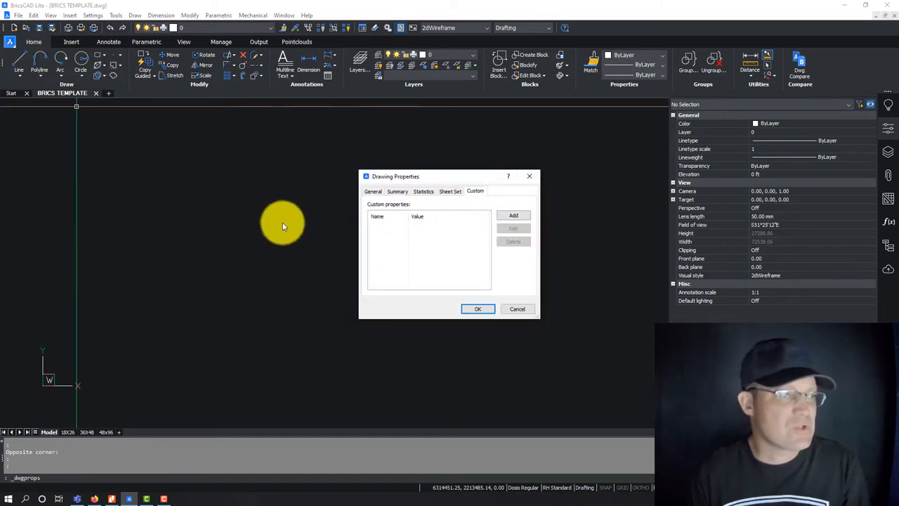
# Step: Enter the summary title 'Template' text and author 'Landon Blake'
pyautogui.click(374, 191)
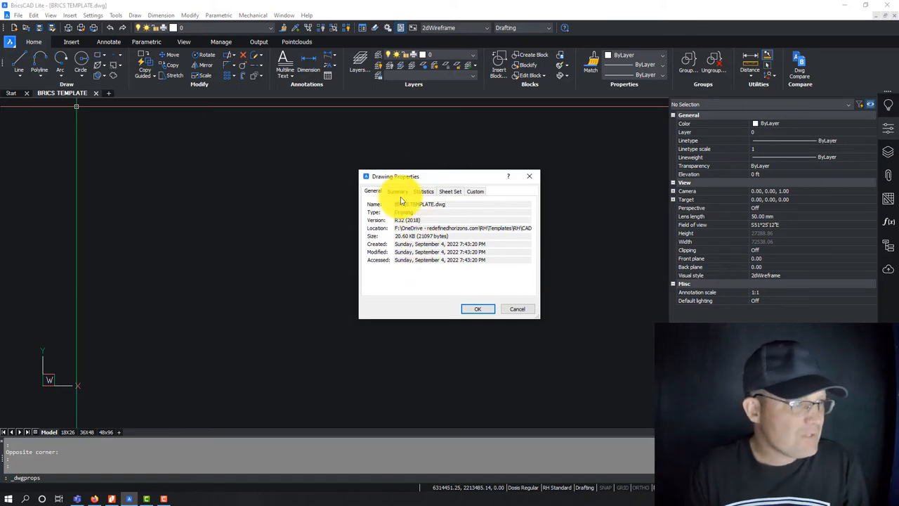
pyautogui.click(396, 191)
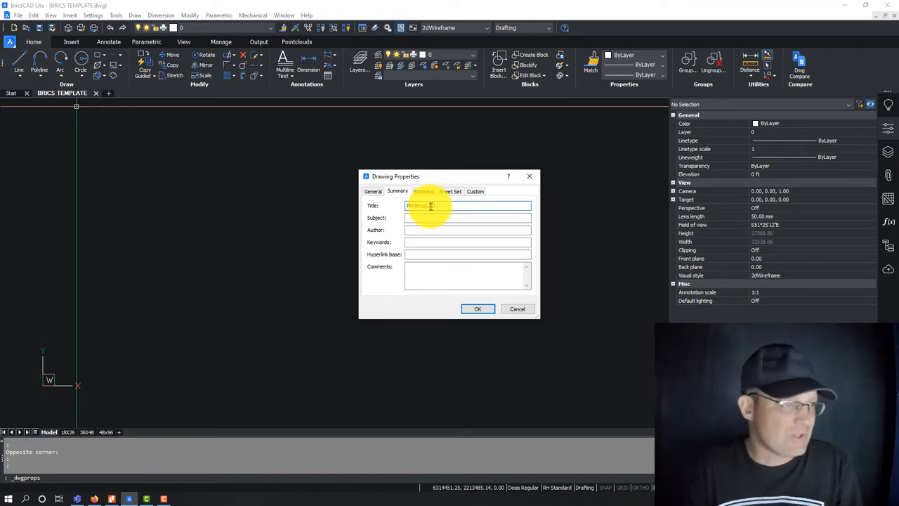
pyautogui.write('Template')
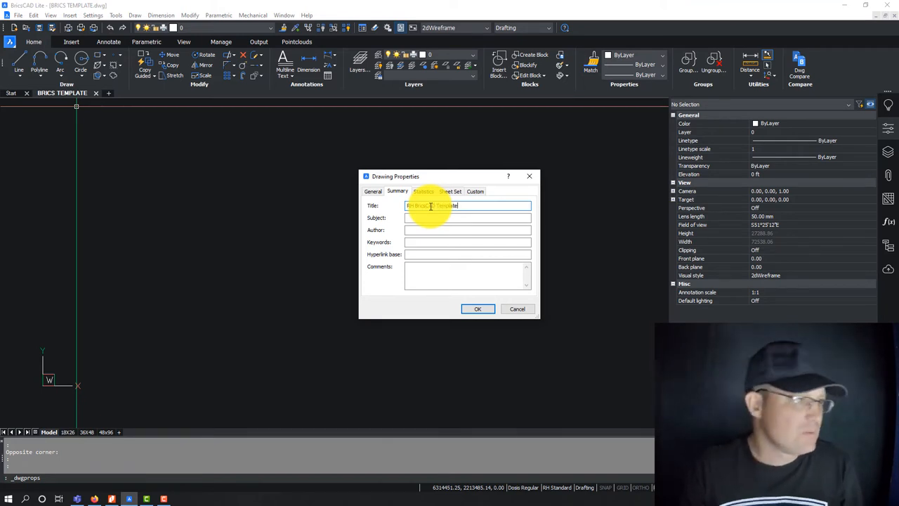
pyautogui.click(467, 216)
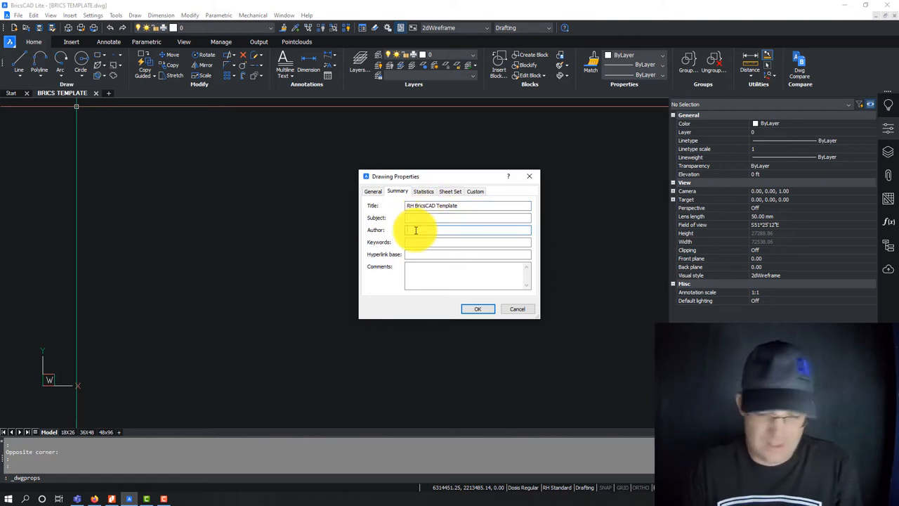
pyautogui.write('Landon Blake')
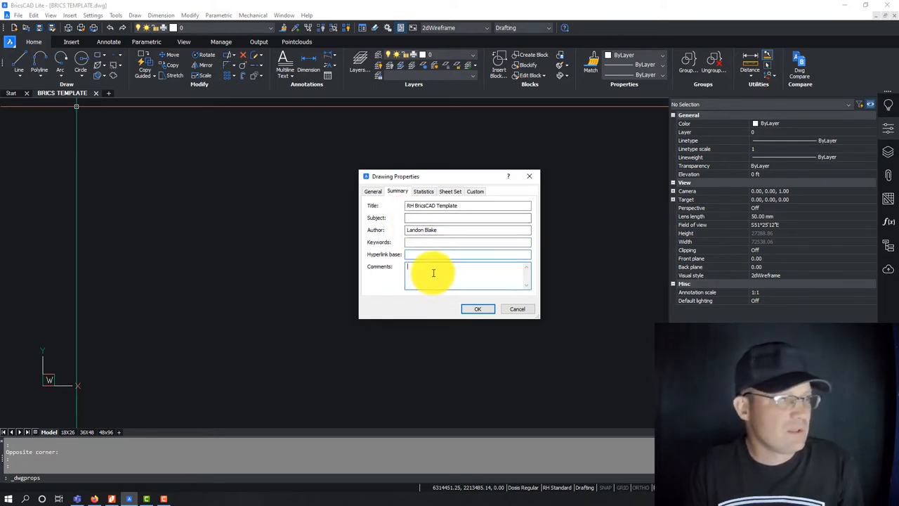
# Step: Write the summary comment describing drafting at Redefine Horizons
pyautogui.write('This is the 2023 BricsCAD template for')
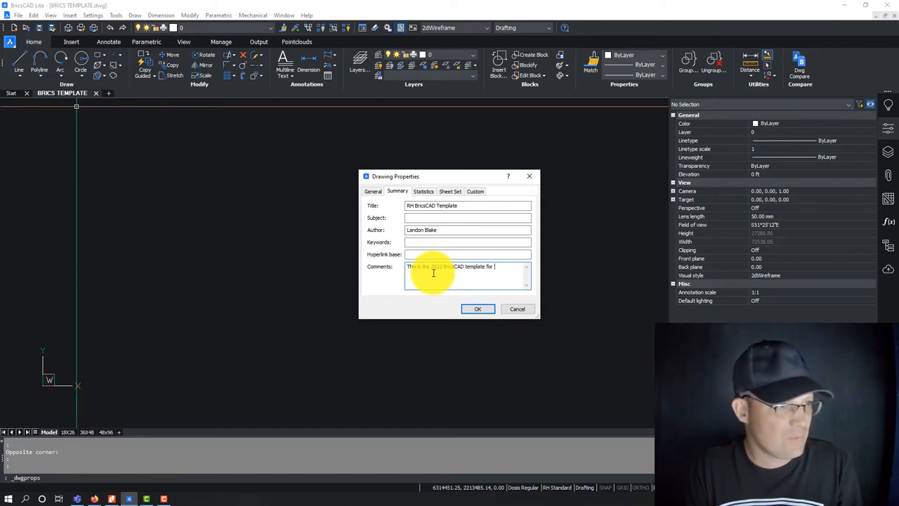
pyautogui.write('finishe')
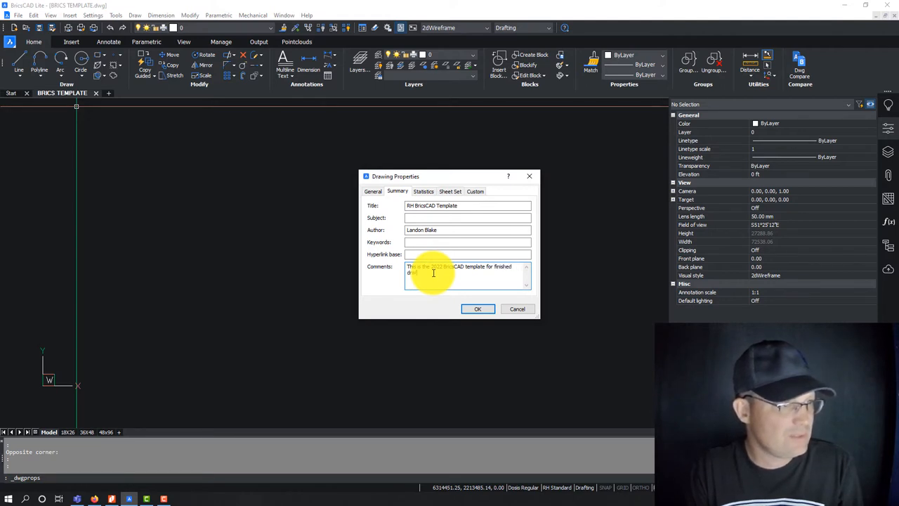
pyautogui.write('drafting at Redefine')
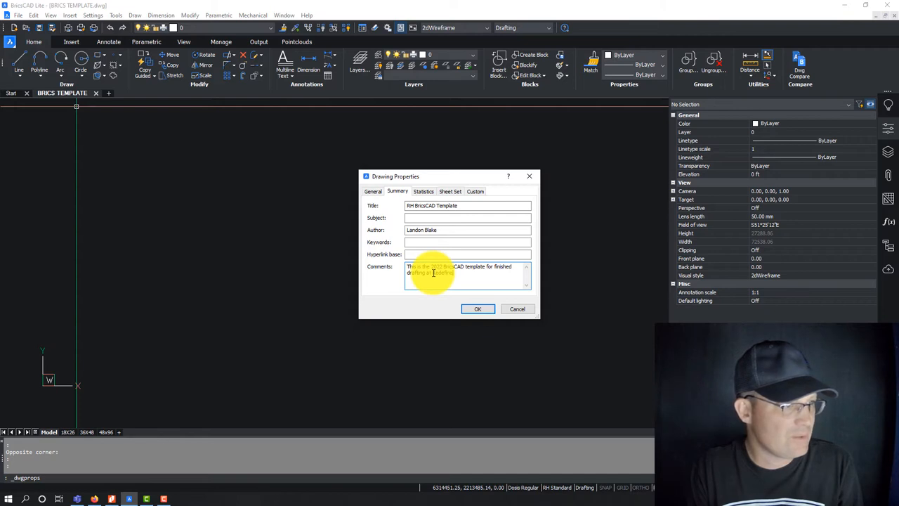
pyautogui.write('Horizons.')
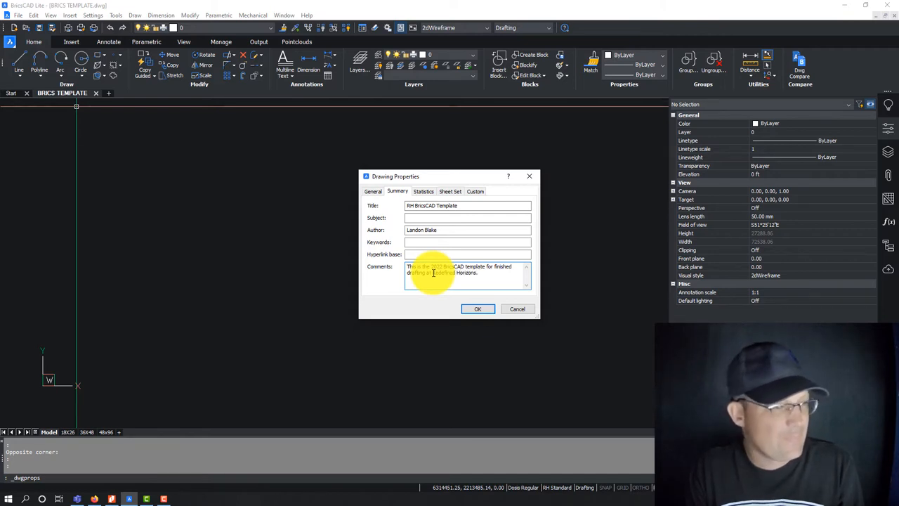
pyautogui.write('S')
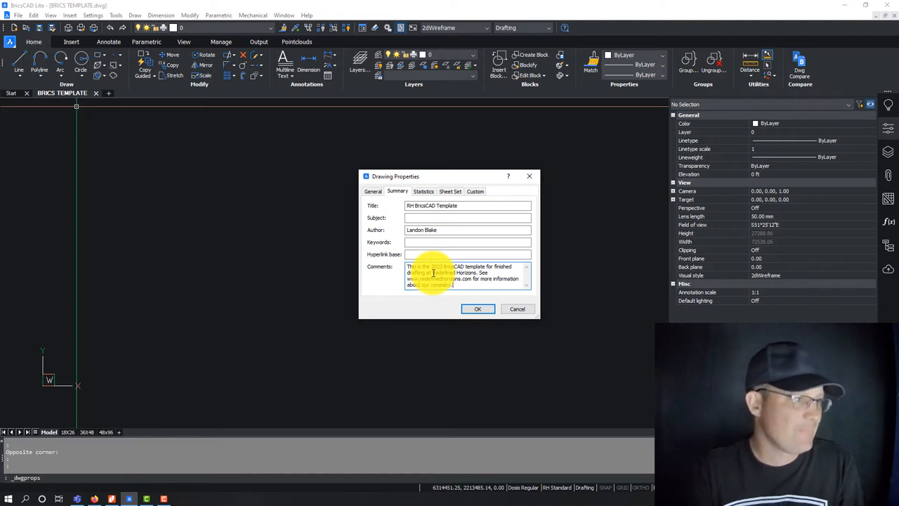
# Step: Add the custom property Drawing Type = Template and accept the drawing properties
pyautogui.click(475, 191)
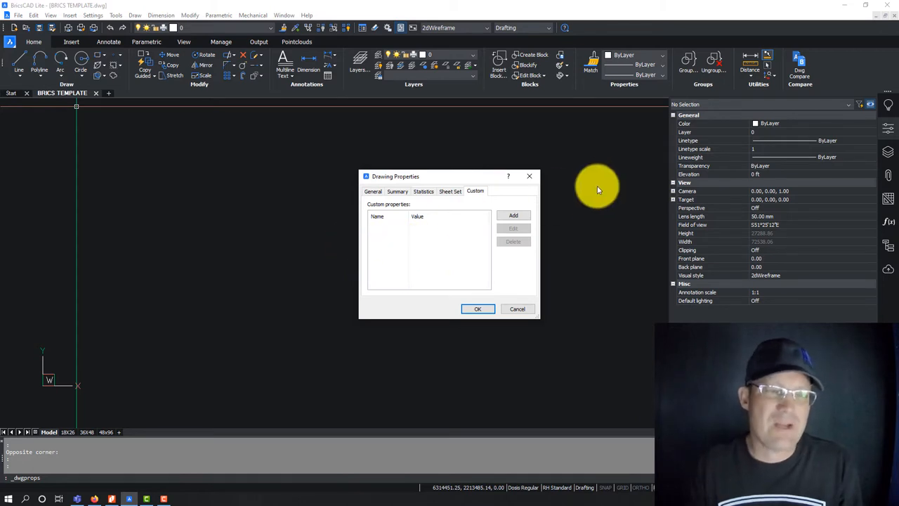
pyautogui.moveTo(515, 216)
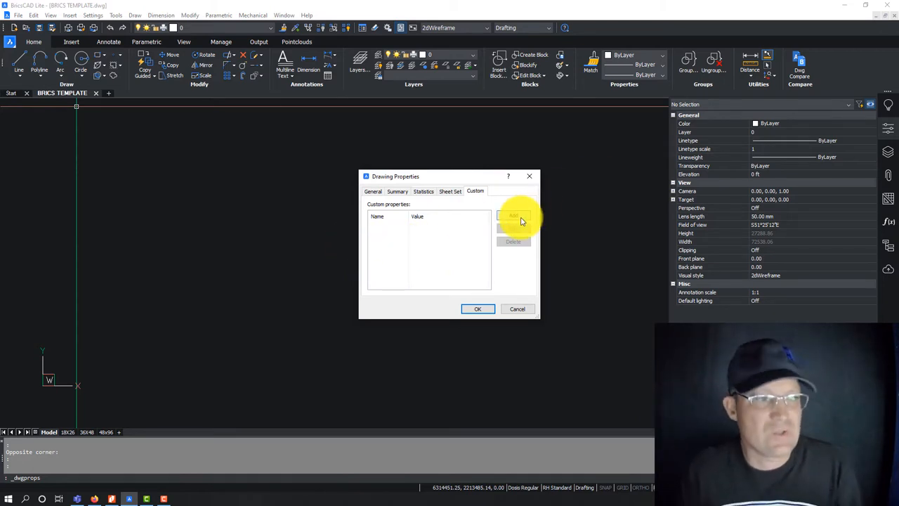
pyautogui.click(515, 217)
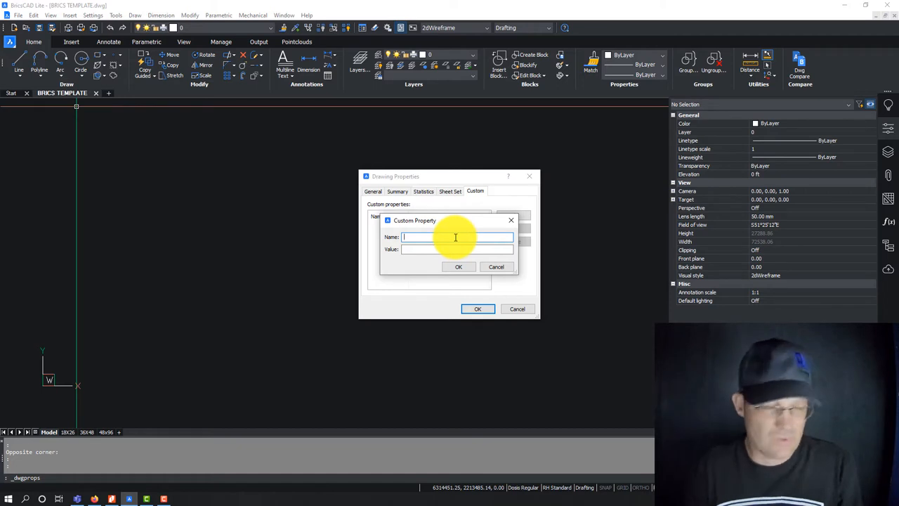
pyautogui.write('Drawing Type')
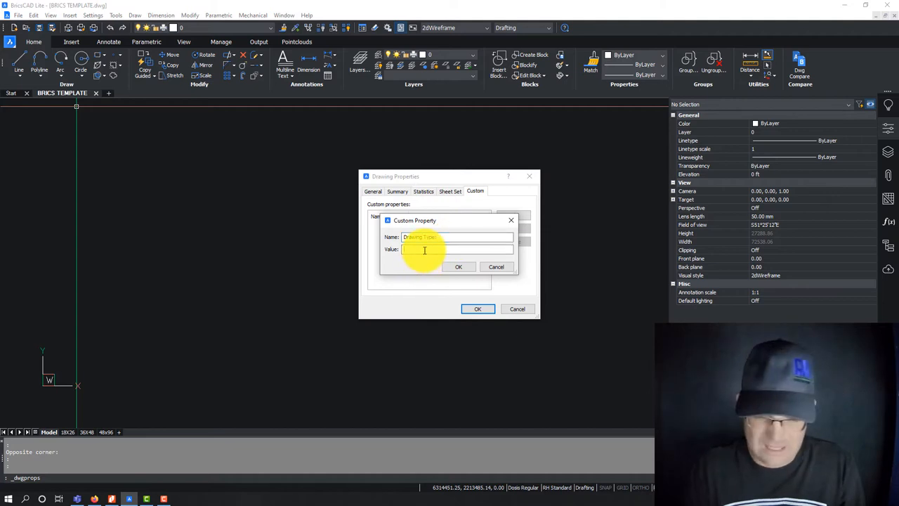
pyautogui.click(458, 267)
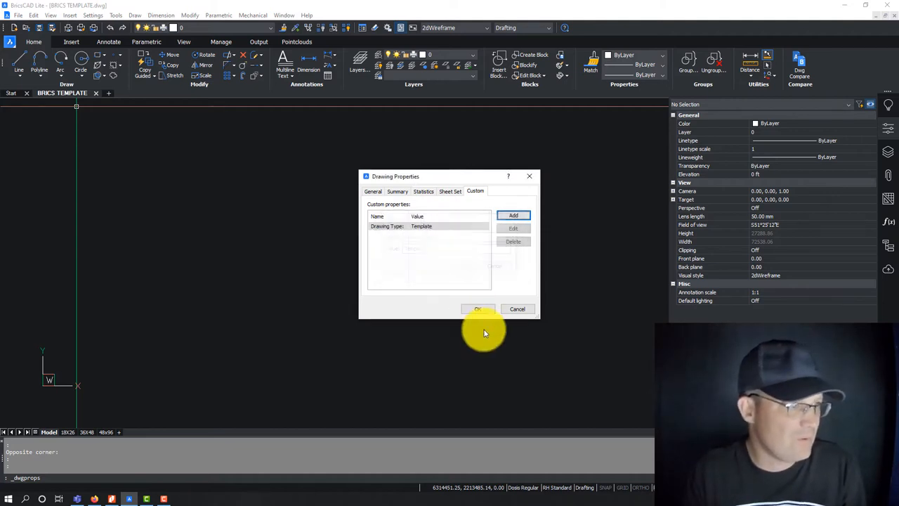
pyautogui.click(478, 309)
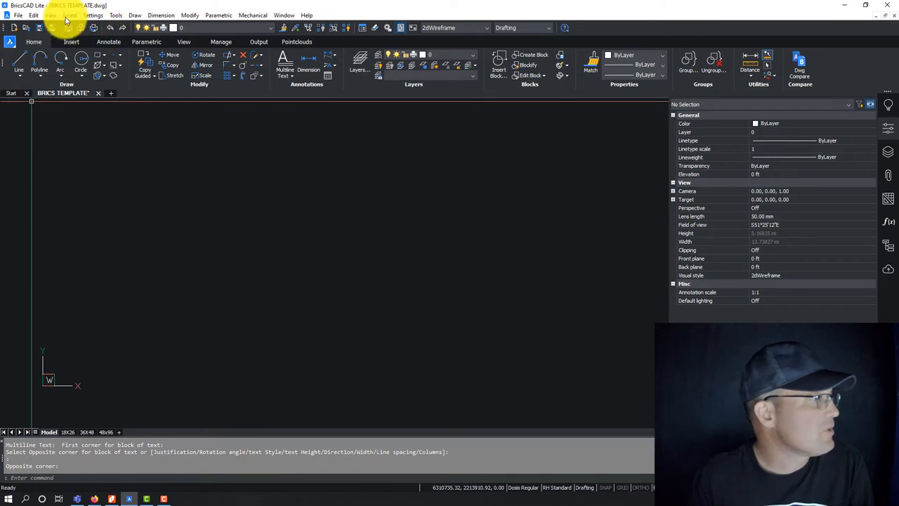
# Step: Bring up Geographic Location from the Insert menu and browse the GIS coordinate systems
pyautogui.click(70, 14)
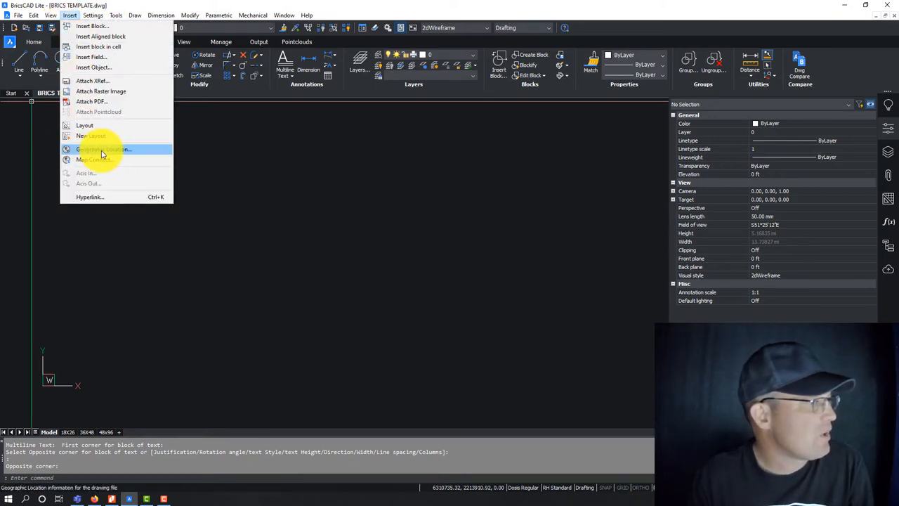
pyautogui.click(104, 149)
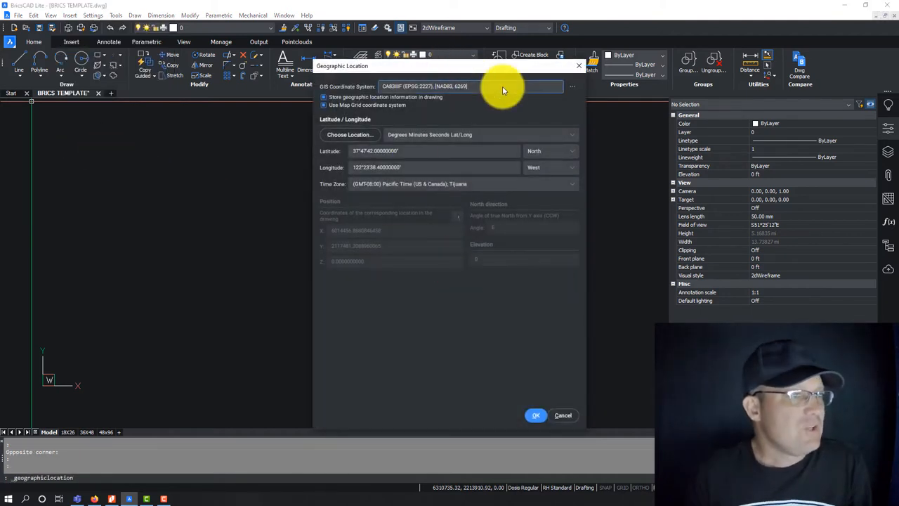
pyautogui.moveTo(574, 90)
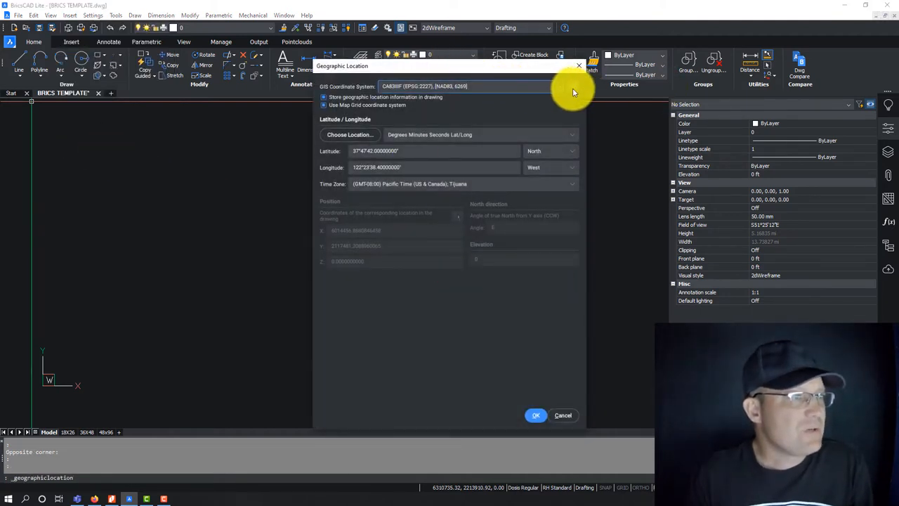
pyautogui.click(572, 86)
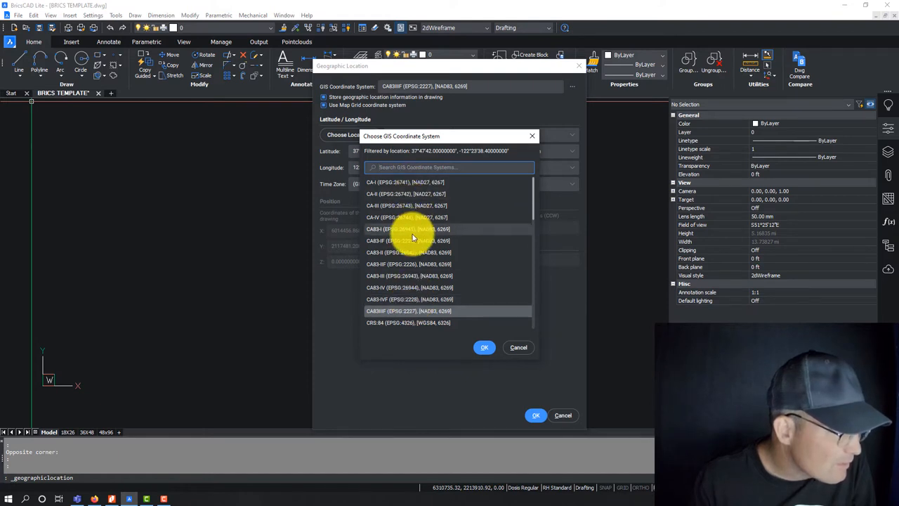
pyautogui.scroll(-3)
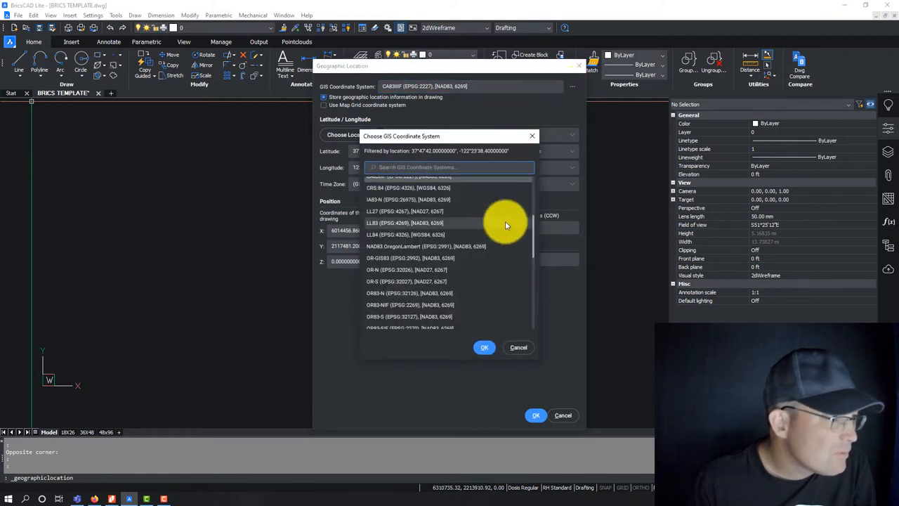
pyautogui.scroll(-3)
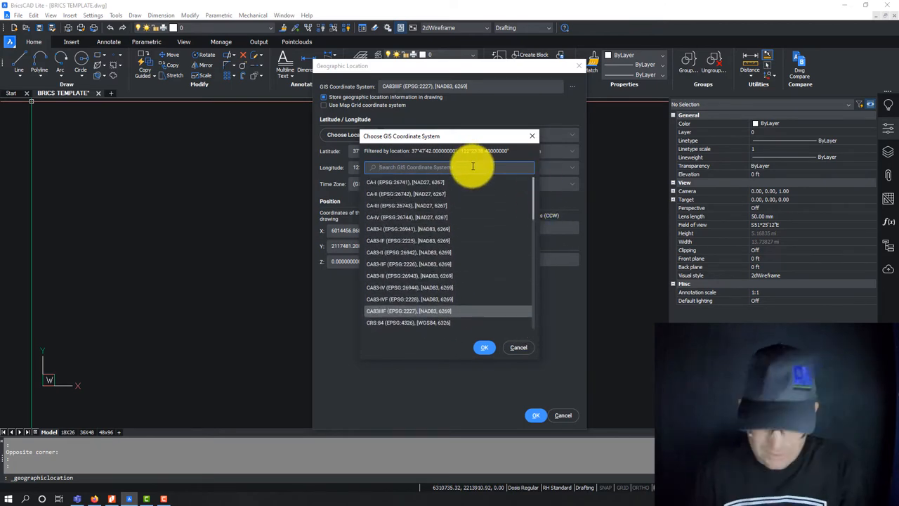
# Step: Search the coordinate list for 'stock', 'CA', 'CA-V', dismiss the chooser and select the current system name
pyautogui.write('stock')
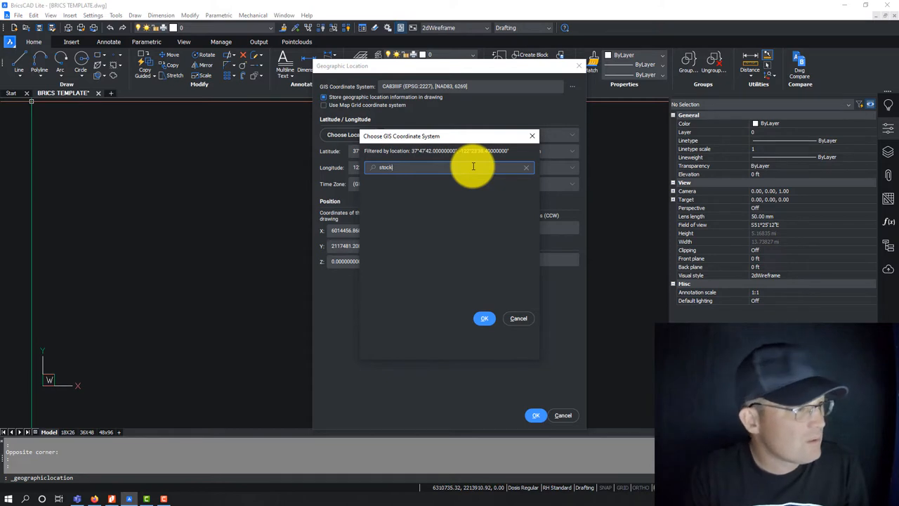
pyautogui.write('CA')
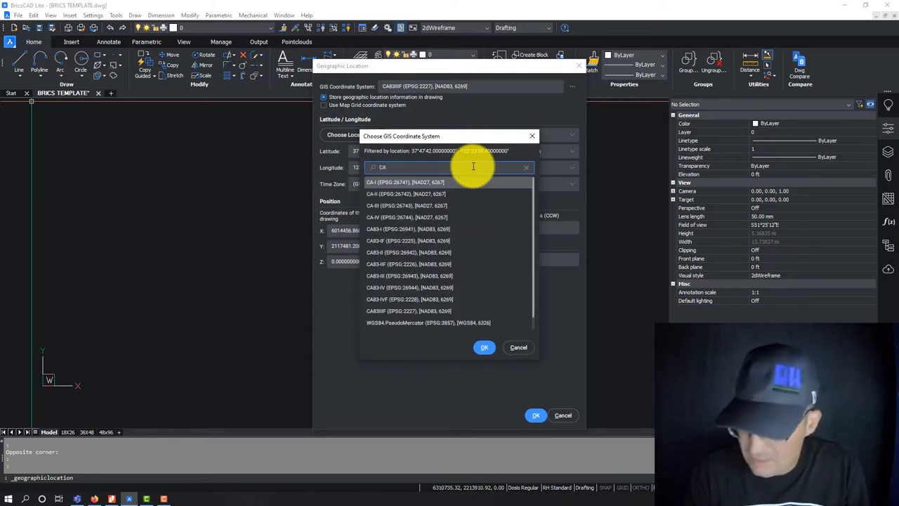
pyautogui.write('CA-V')
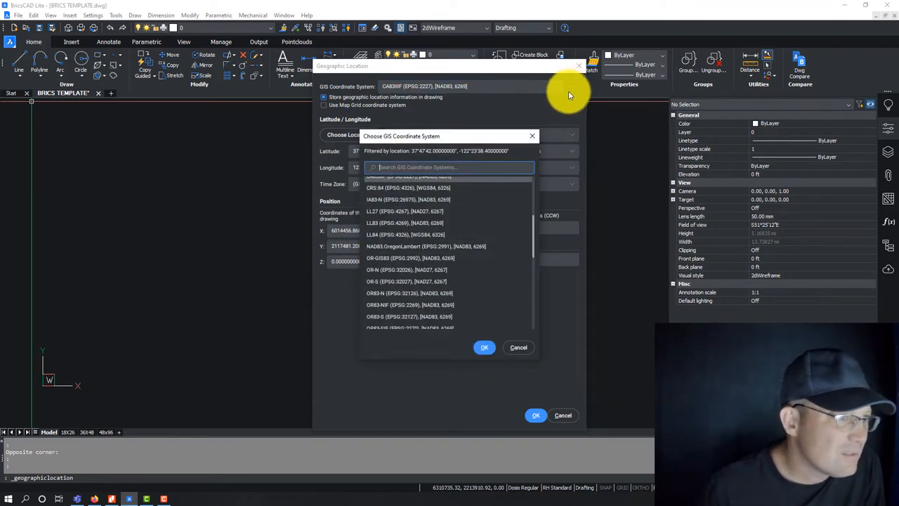
pyautogui.click(484, 347)
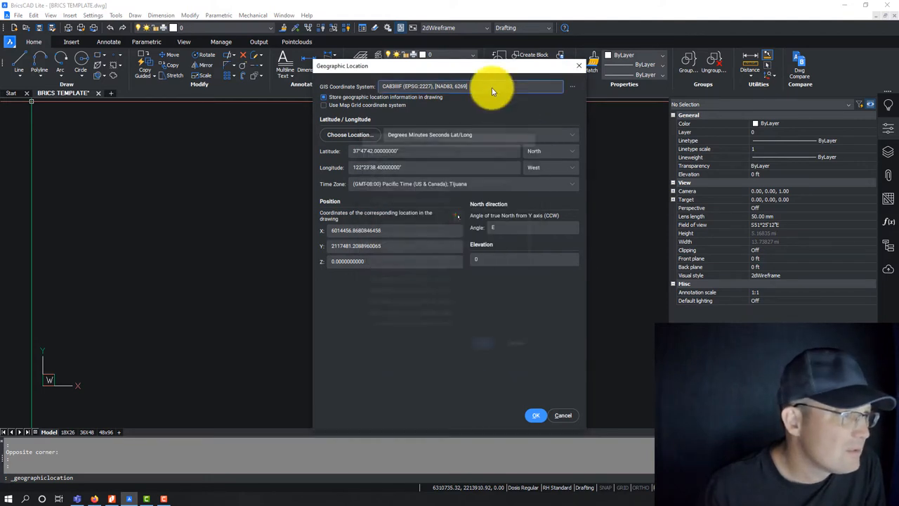
pyautogui.tripleClick(471, 86)
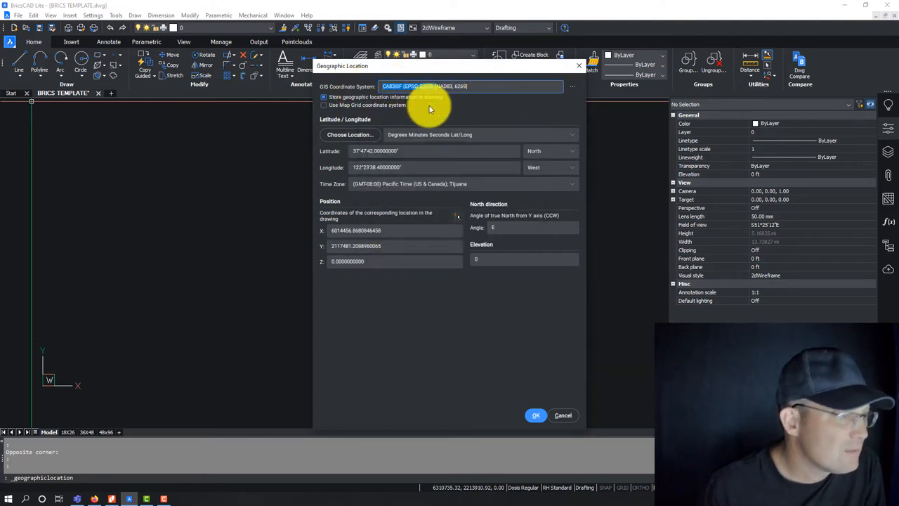
pyautogui.moveTo(457, 105)
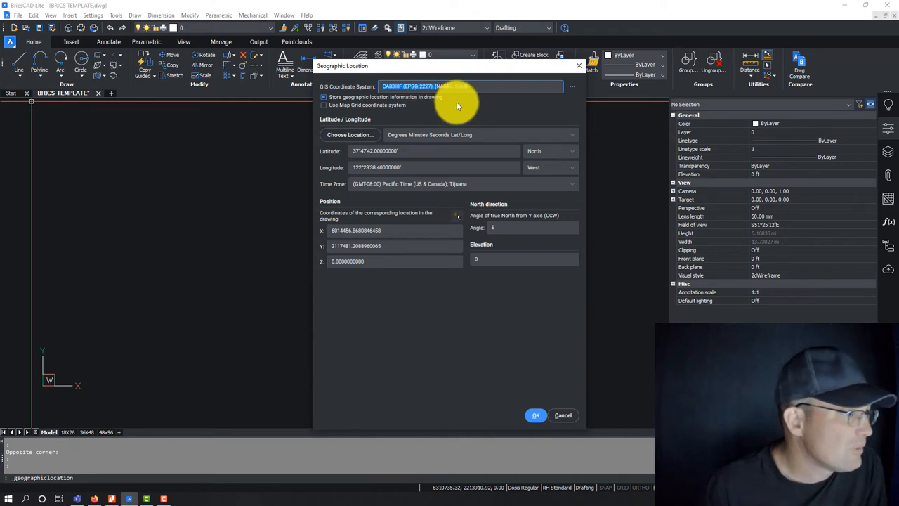
# Step: Search the city list ('los', 'ca', then 'stoc') to pick the city at 37°57' N, 121°17' W
pyautogui.click(349, 134)
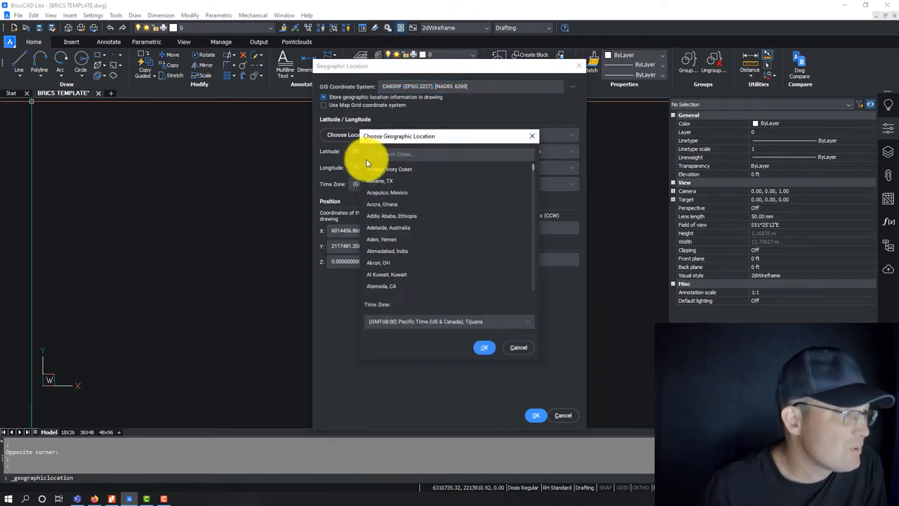
pyautogui.click(425, 154)
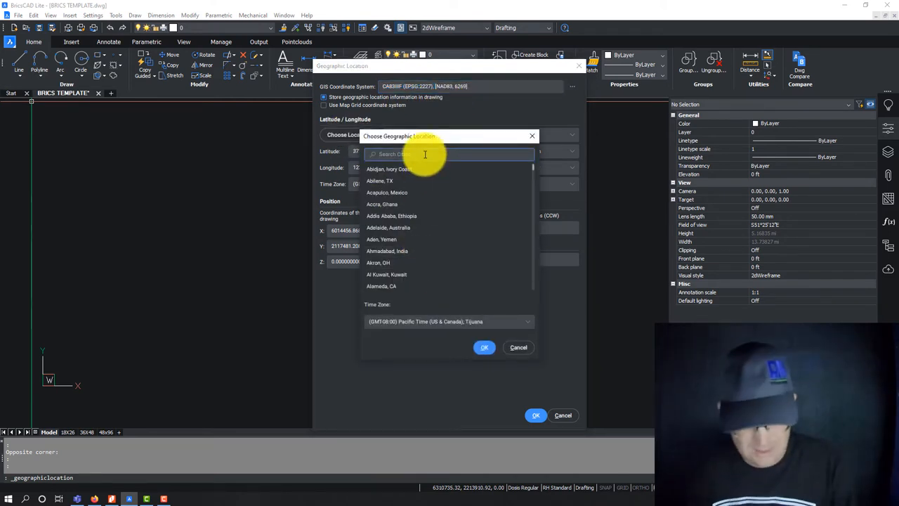
pyautogui.write('los')
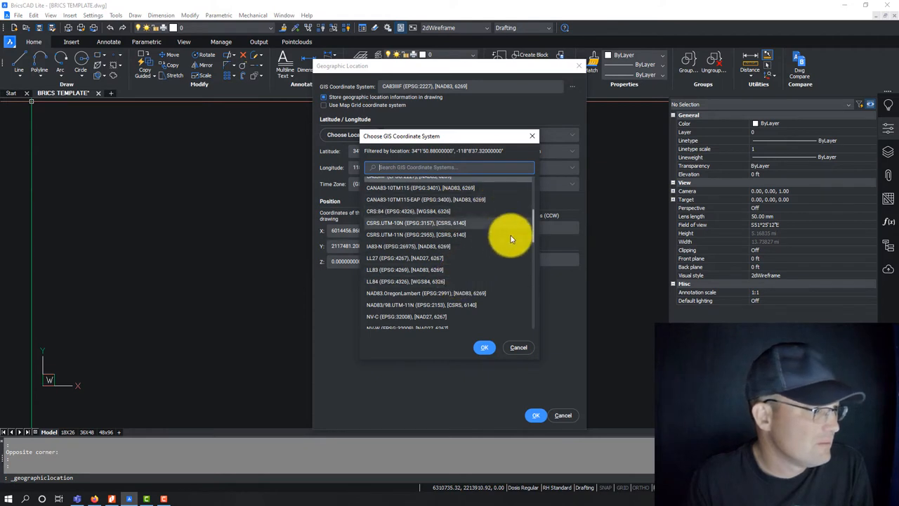
pyautogui.write('ca')
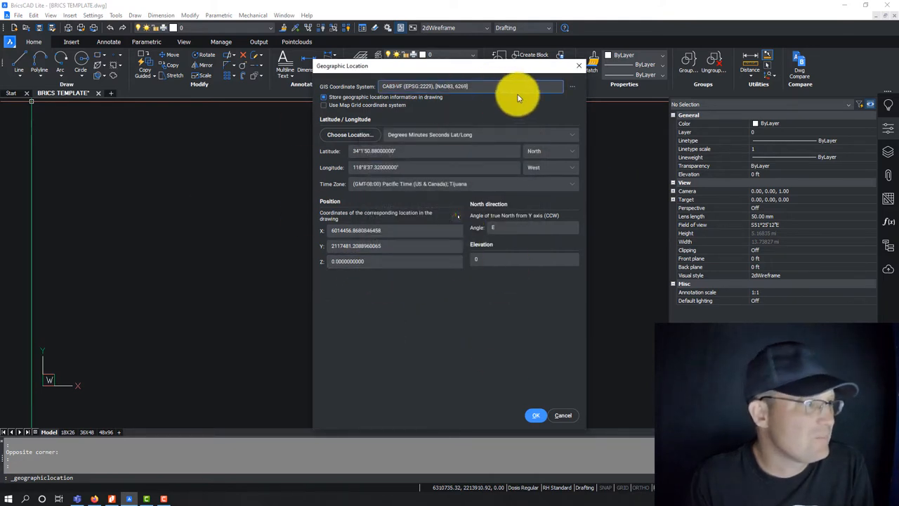
pyautogui.click(348, 135)
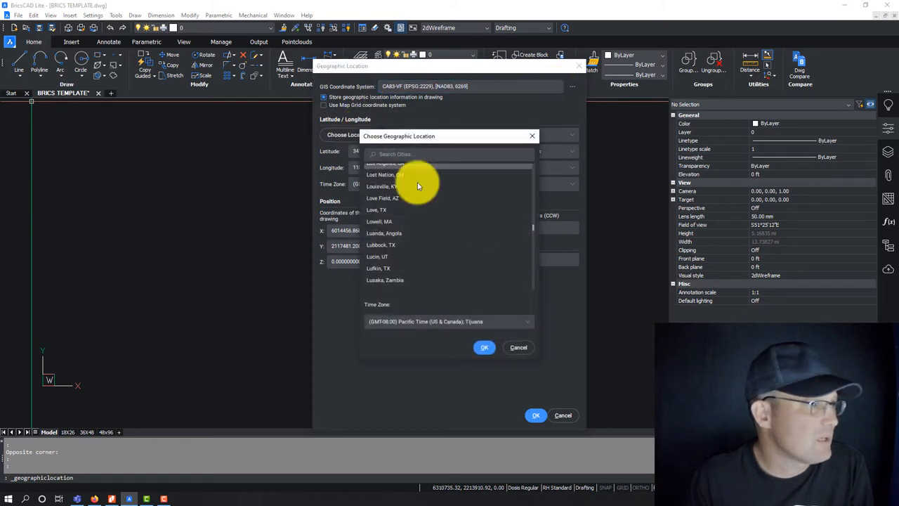
pyautogui.write('stoc')
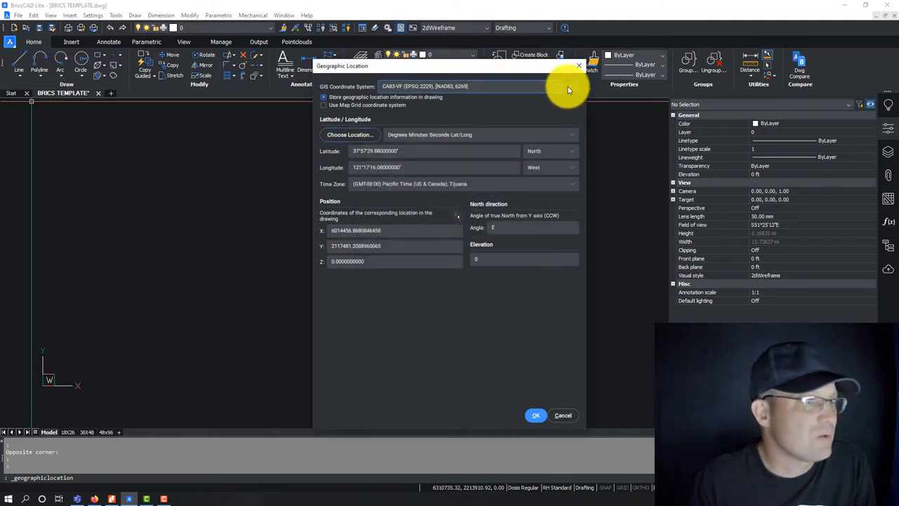
# Step: Choose the CA83IIIF (EPSG 2227) coordinate system and accept the geographic location
pyautogui.click(349, 135)
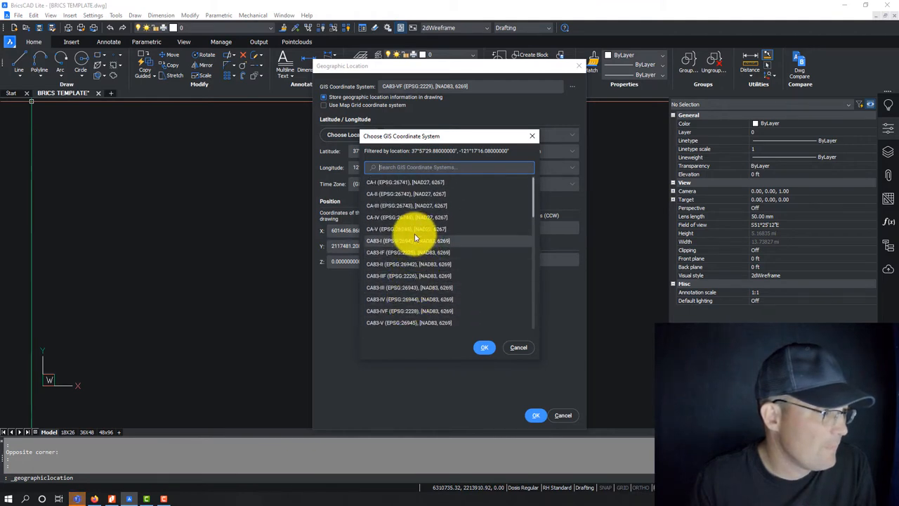
pyautogui.scroll(-3)
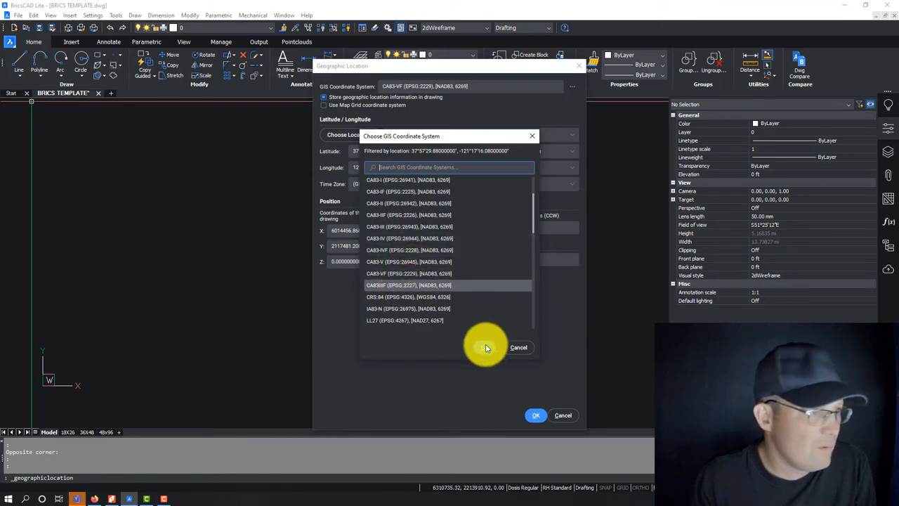
pyautogui.click(409, 284)
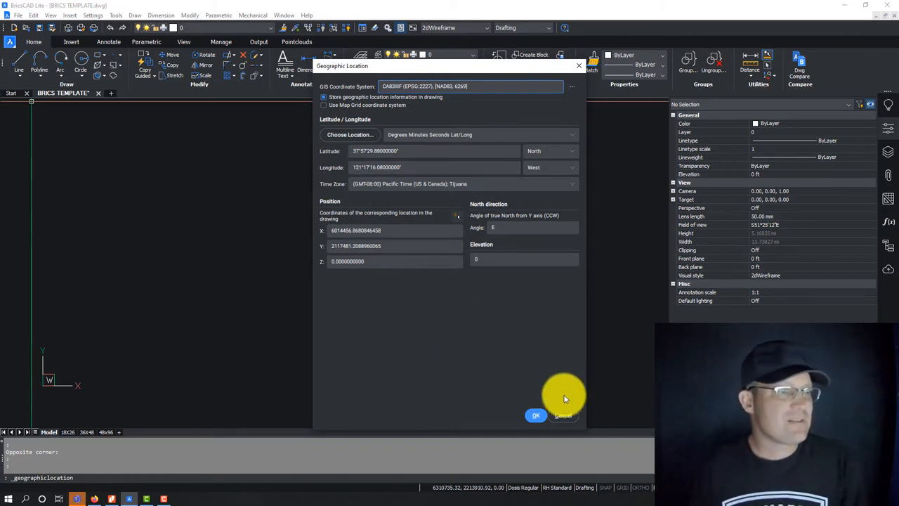
pyautogui.click(535, 416)
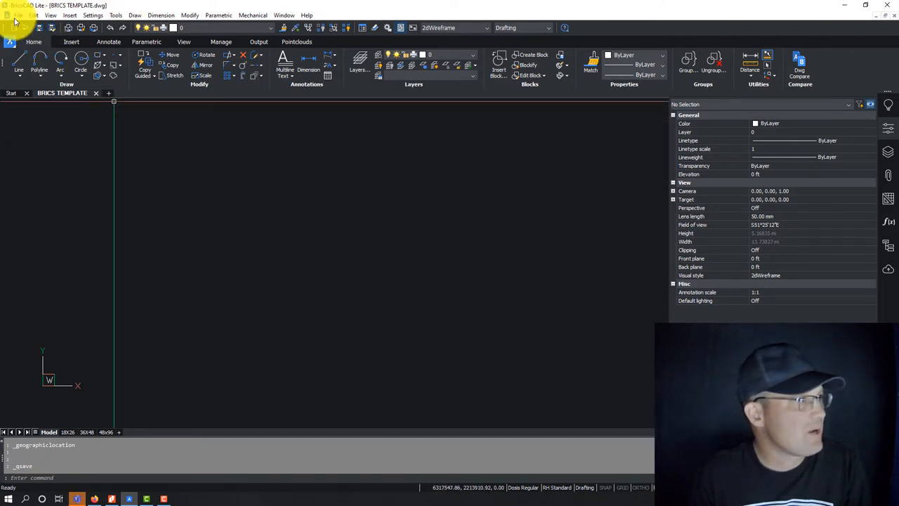
pyautogui.click(17, 14)
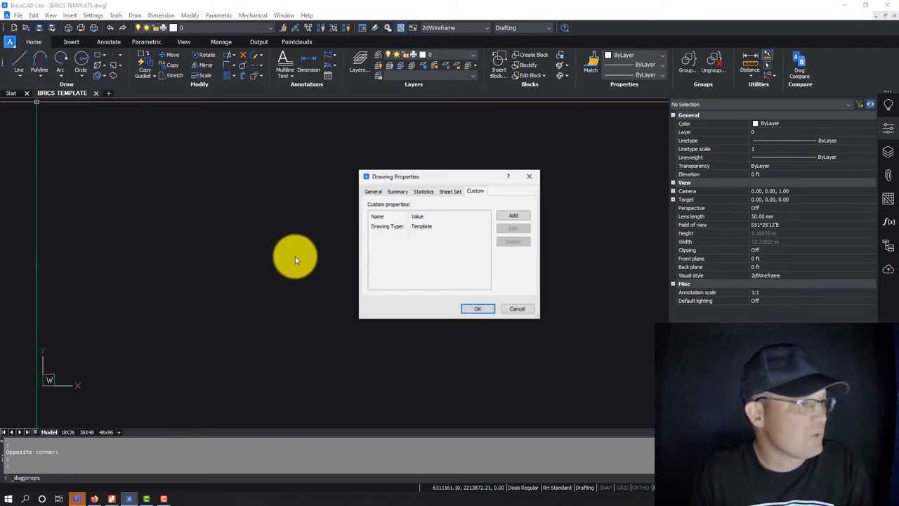
pyautogui.click(422, 225)
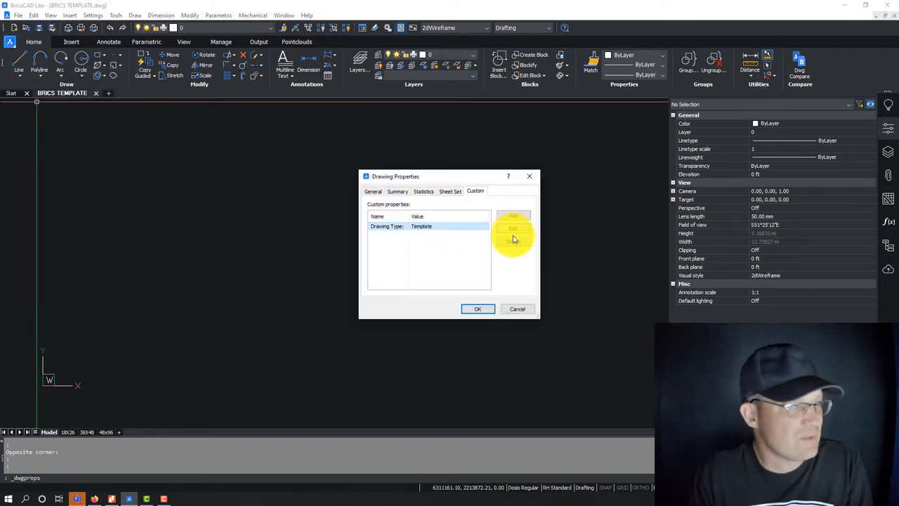
pyautogui.click(478, 309)
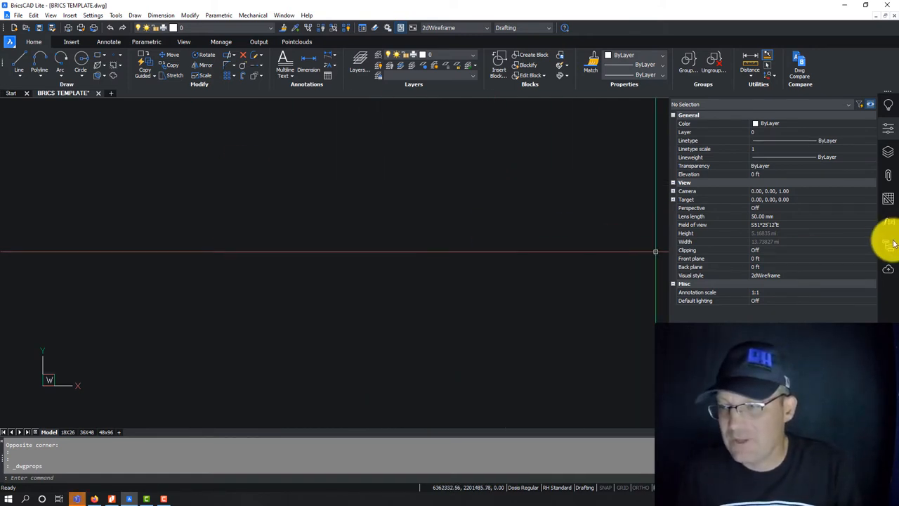
pyautogui.moveTo(424, 251)
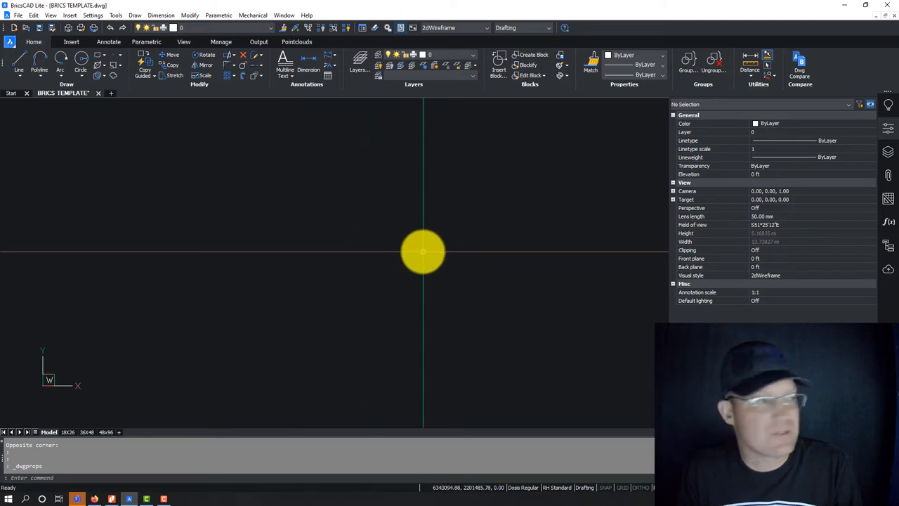
pyautogui.moveTo(485, 295)
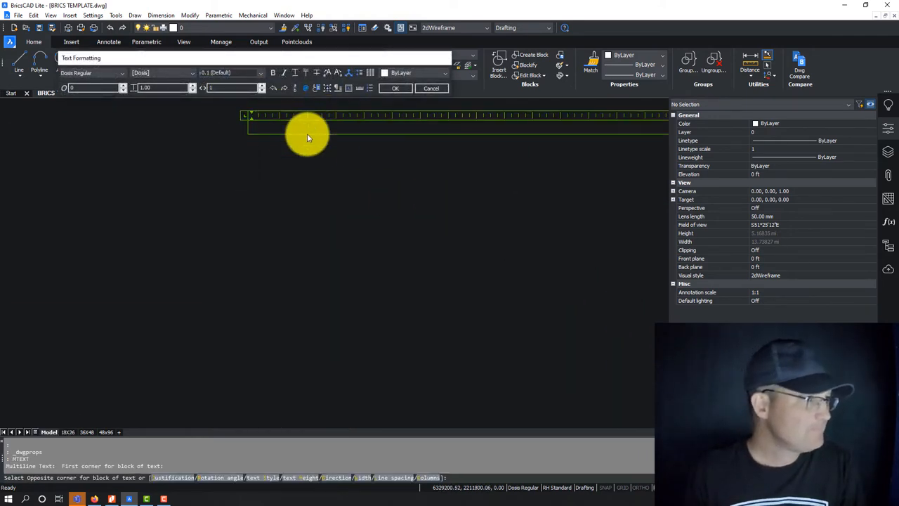
# Step: Type the note lines DRAWING NAME:, DRAWING DATE: and DRAFTER: in the MText box
pyautogui.write('Drawing Nam')
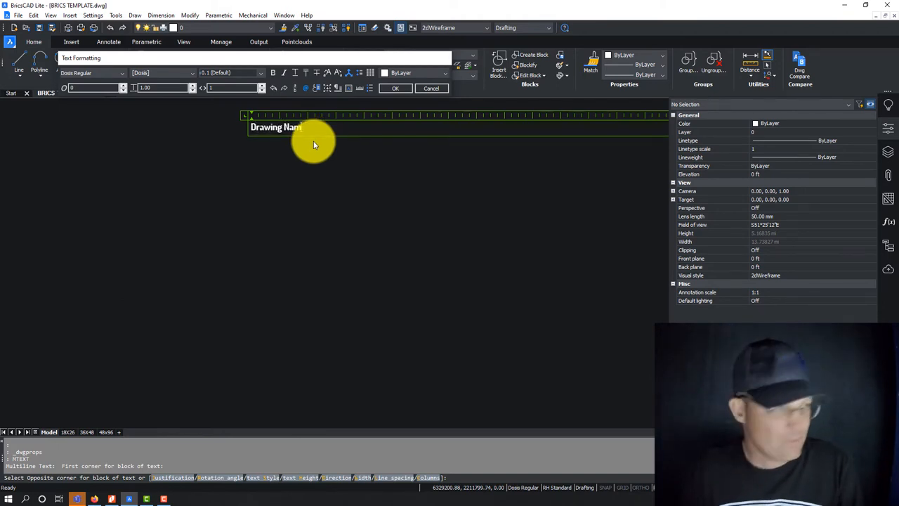
pyautogui.write('DRAWING NAME')
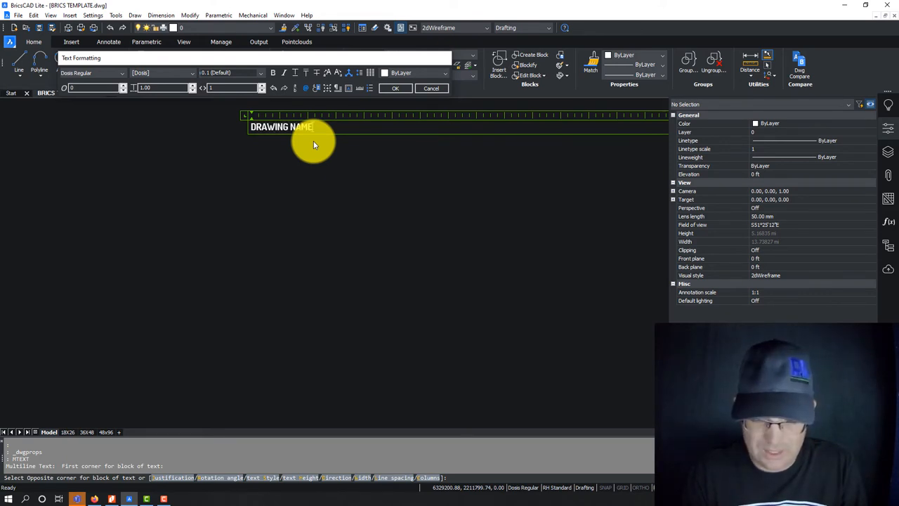
pyautogui.write('DRAWING DATE')
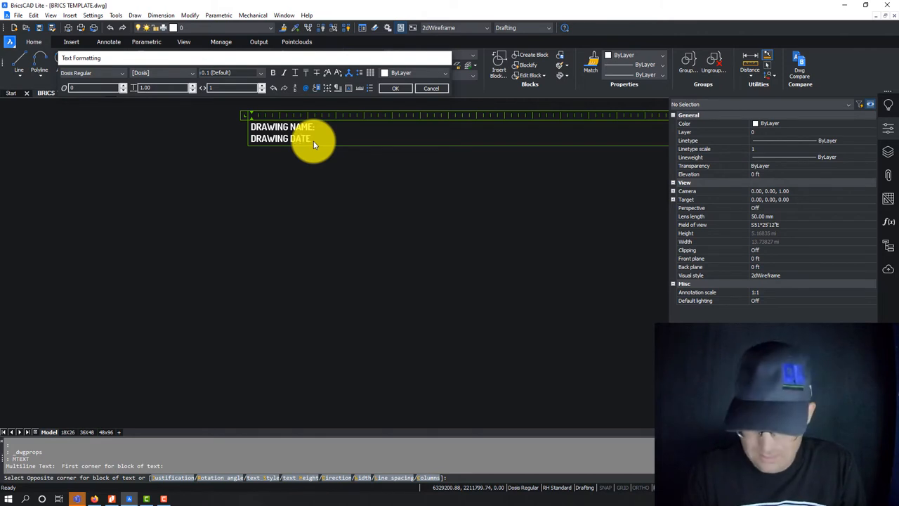
pyautogui.write('DRAFT')
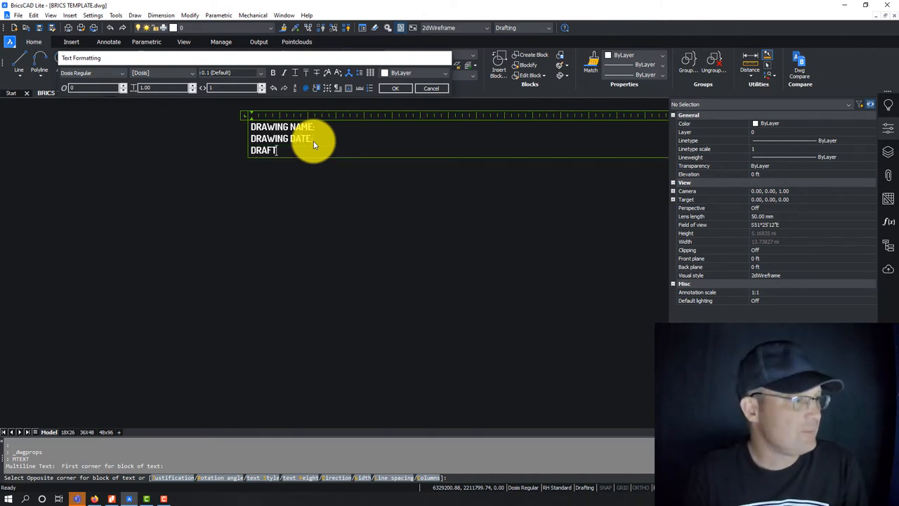
pyautogui.write('ER:')
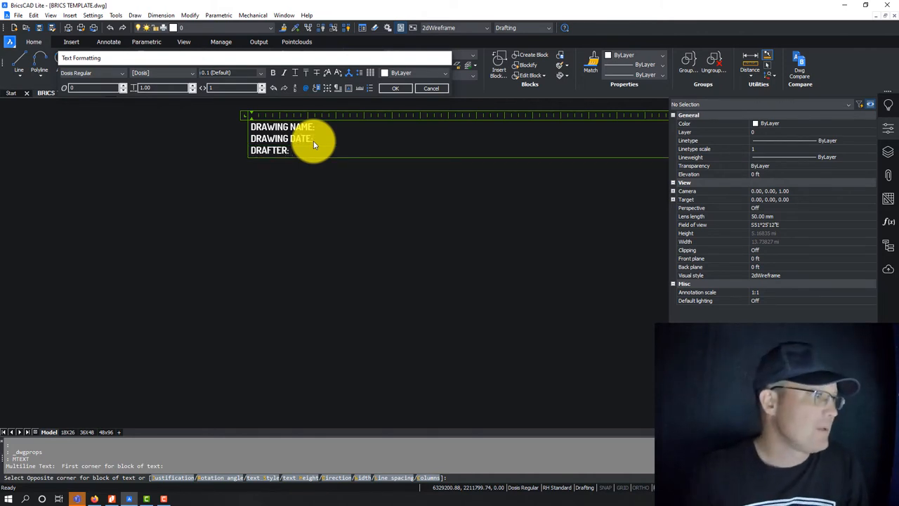
pyautogui.moveTo(331, 127)
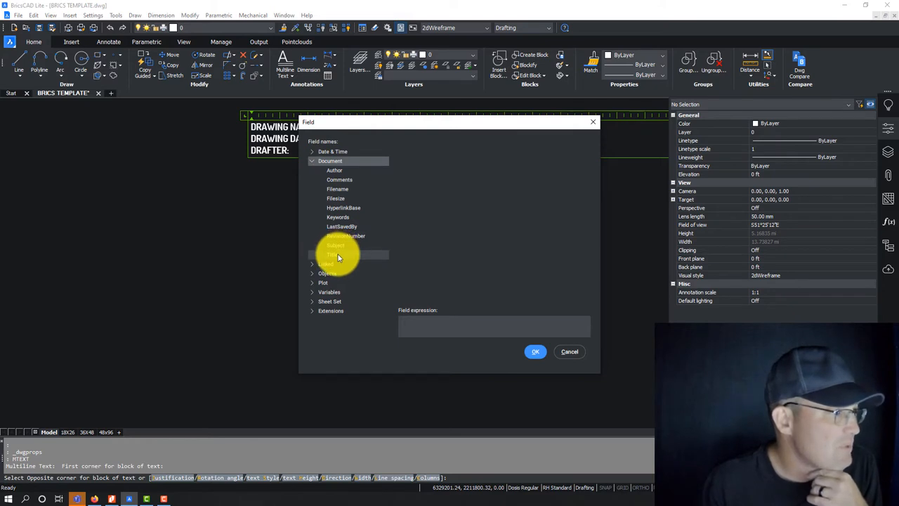
# Step: Insert a Document Title field and start a Date & Time SaveDate field
pyautogui.click(332, 254)
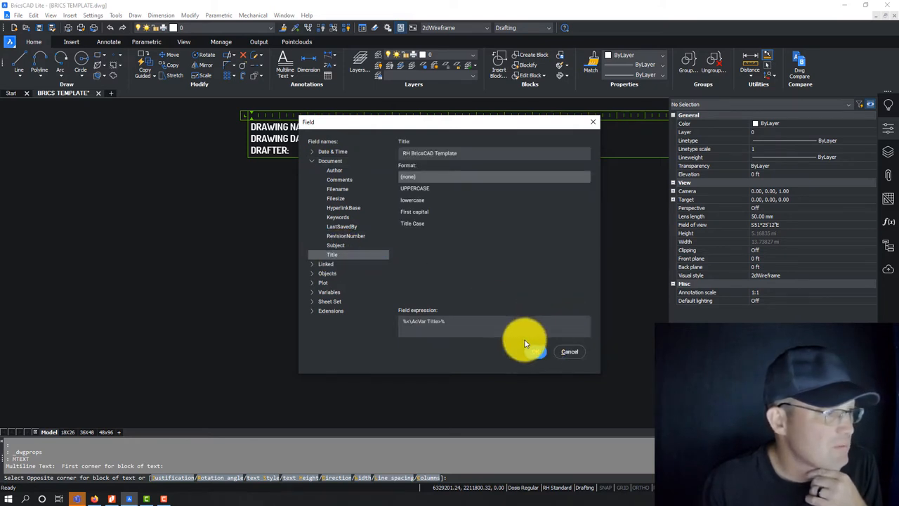
pyautogui.click(414, 188)
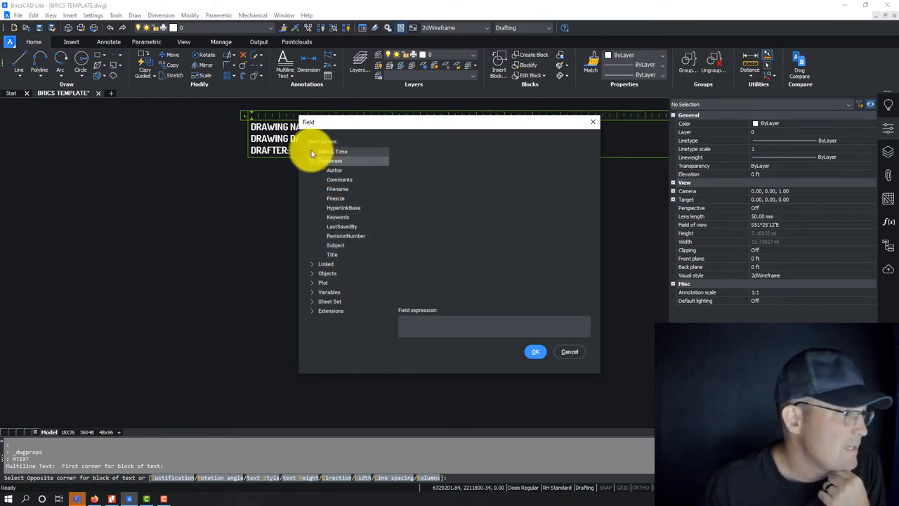
pyautogui.click(331, 151)
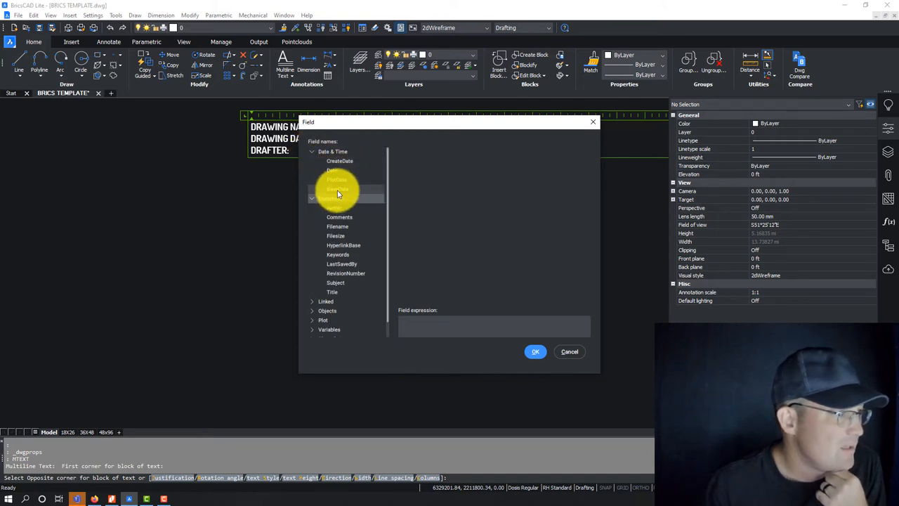
pyautogui.click(337, 188)
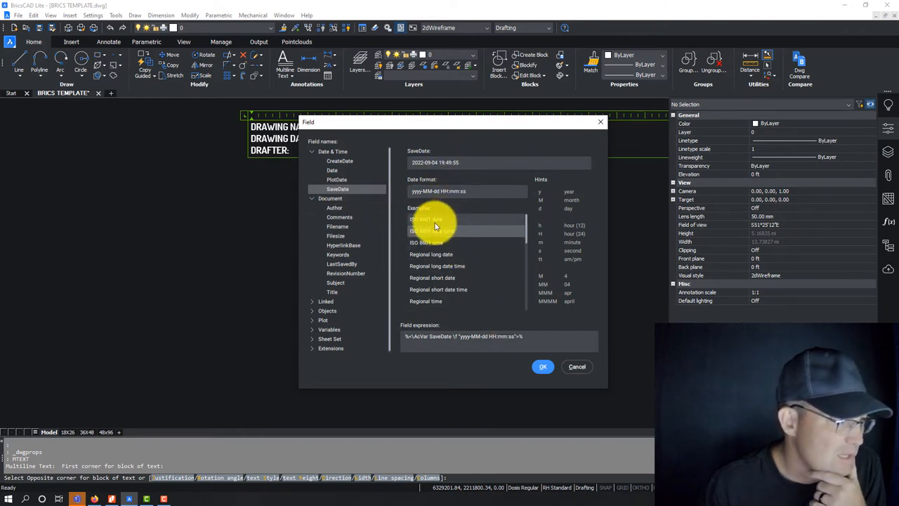
# Step: Use yyyy-MM-dd for the save date and insert the Author field in UPPERCASE
pyautogui.click(542, 366)
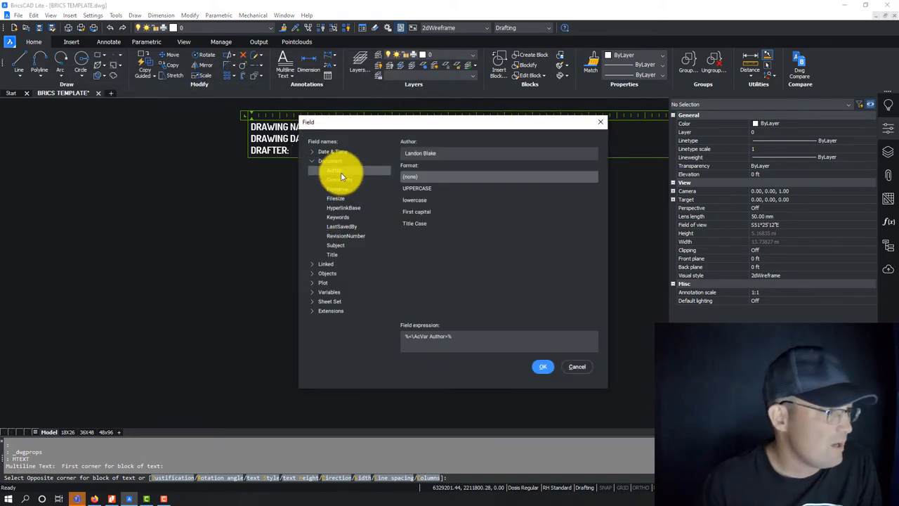
pyautogui.click(416, 188)
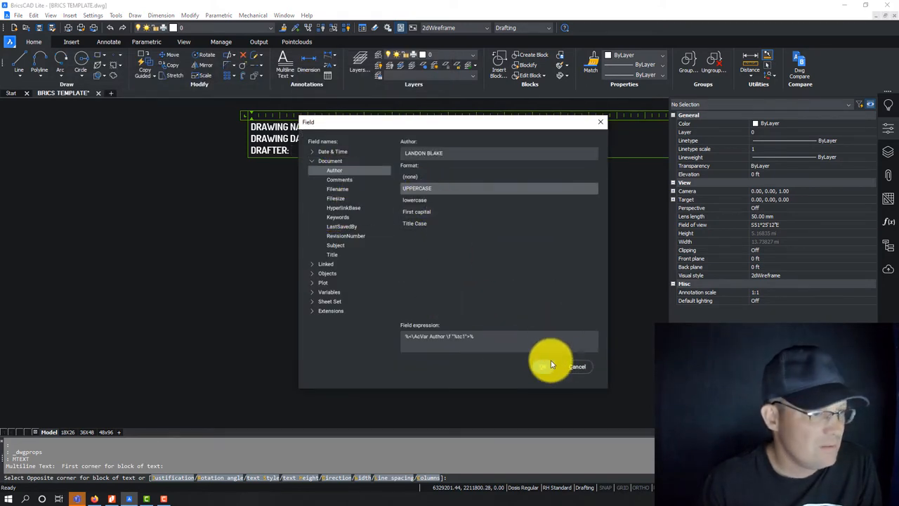
pyautogui.click(551, 365)
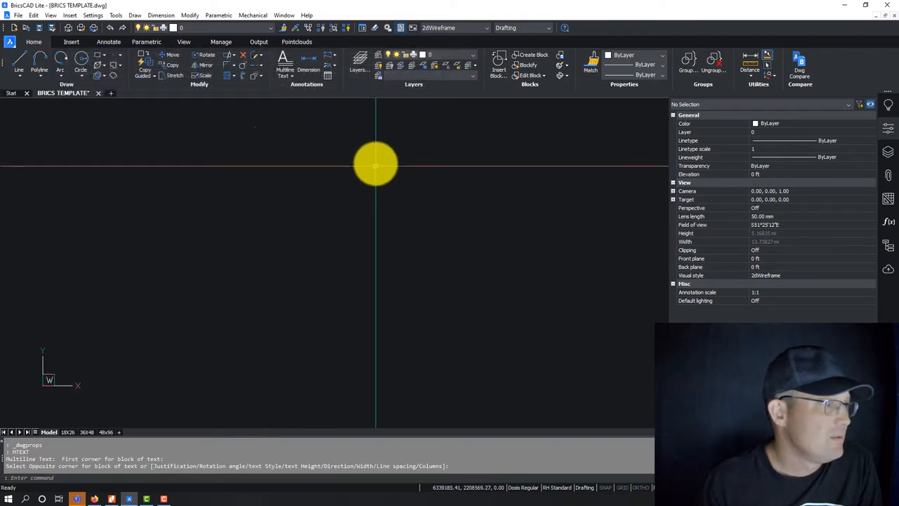
pyautogui.moveTo(293, 210)
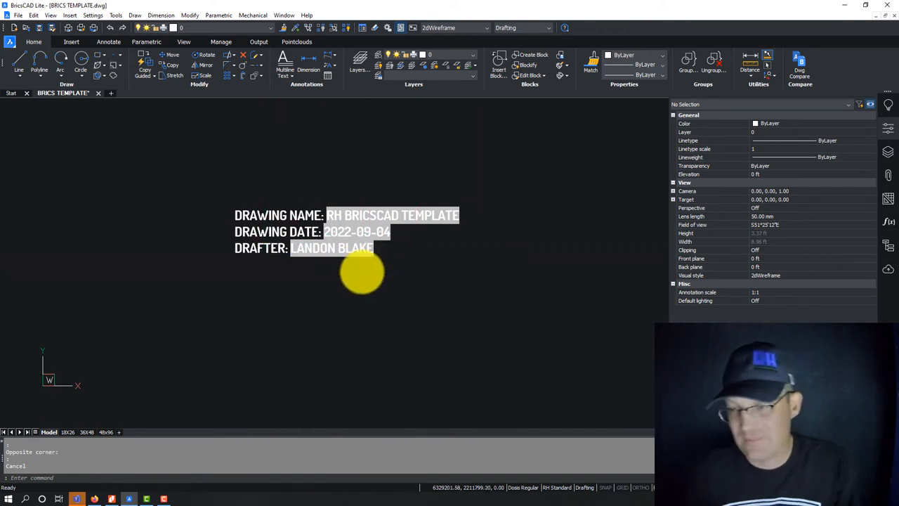
pyautogui.moveTo(457, 340)
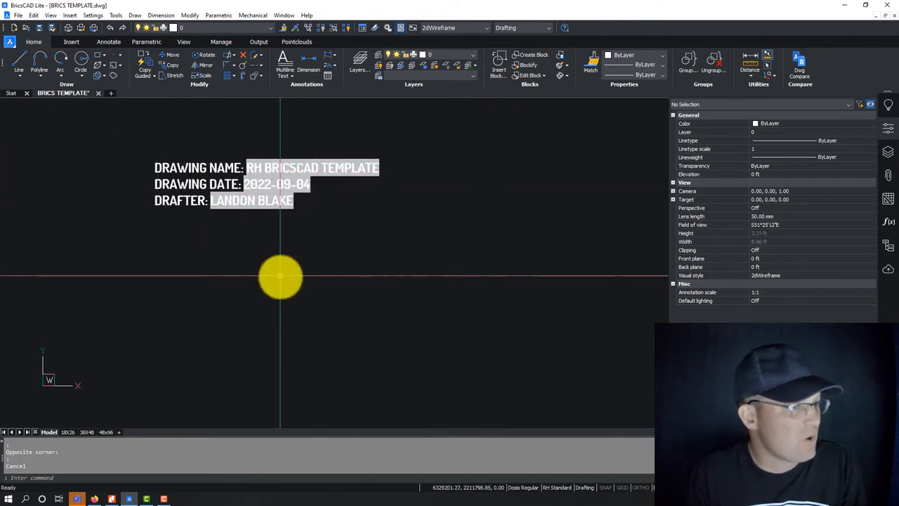
# Step: Move the label text and assign "TEMPLATE" to RH-DRAWING-TYPE with SETQ
pyautogui.moveTo(279, 276); pyautogui.dragTo(469, 233)
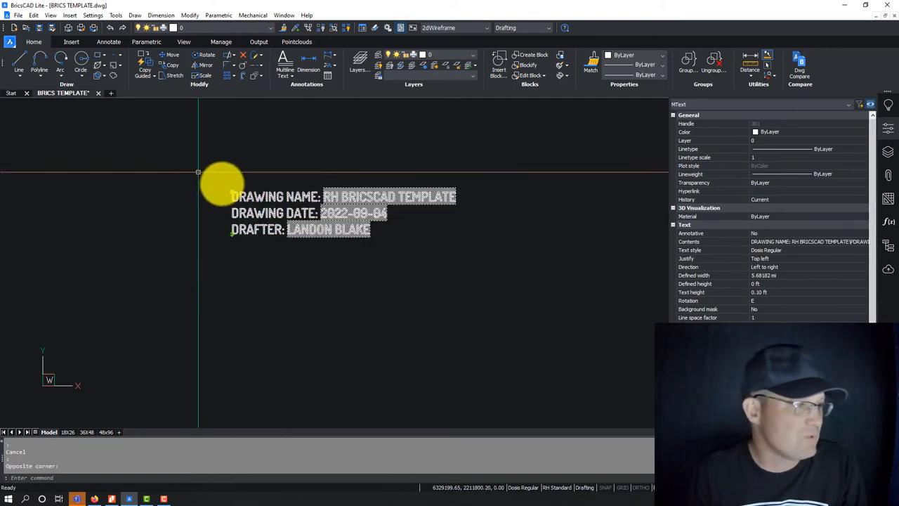
pyautogui.moveTo(466, 308)
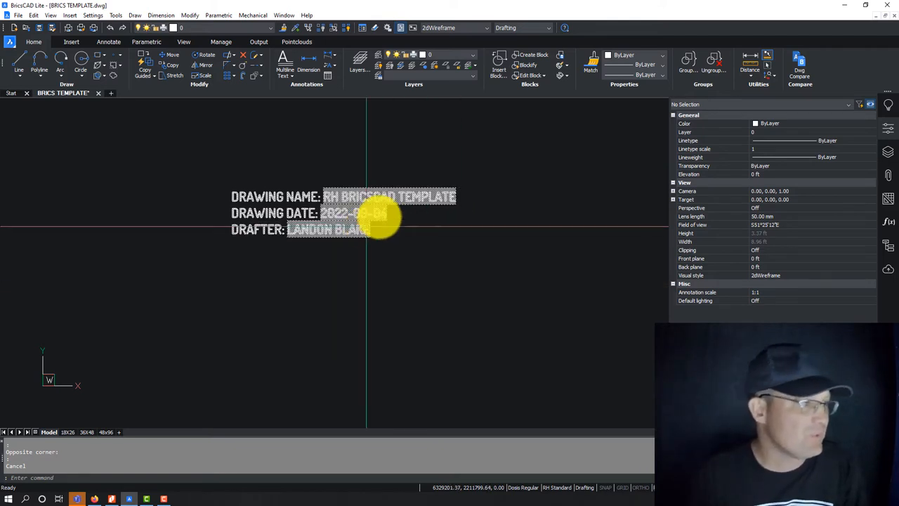
pyautogui.moveTo(444, 313)
pyautogui.write('(SETQ RH-DRAWING-TYO')
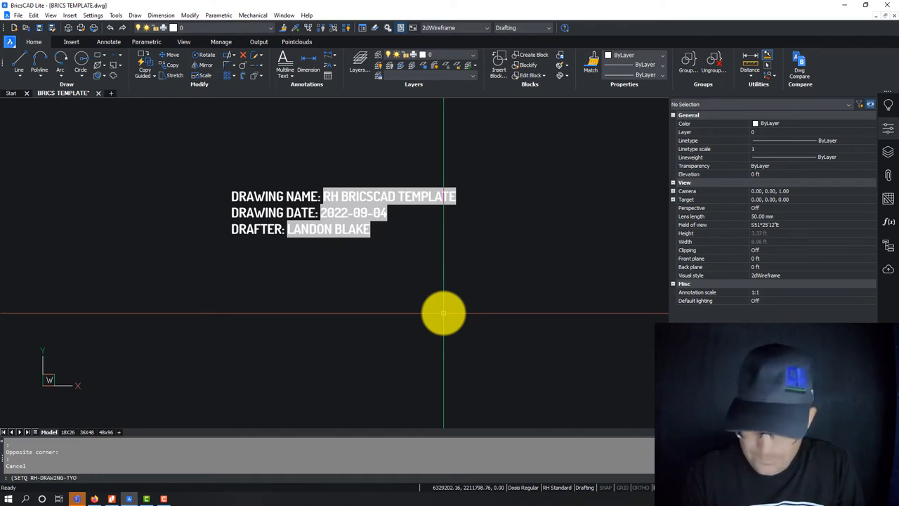
pyautogui.write('"TE')
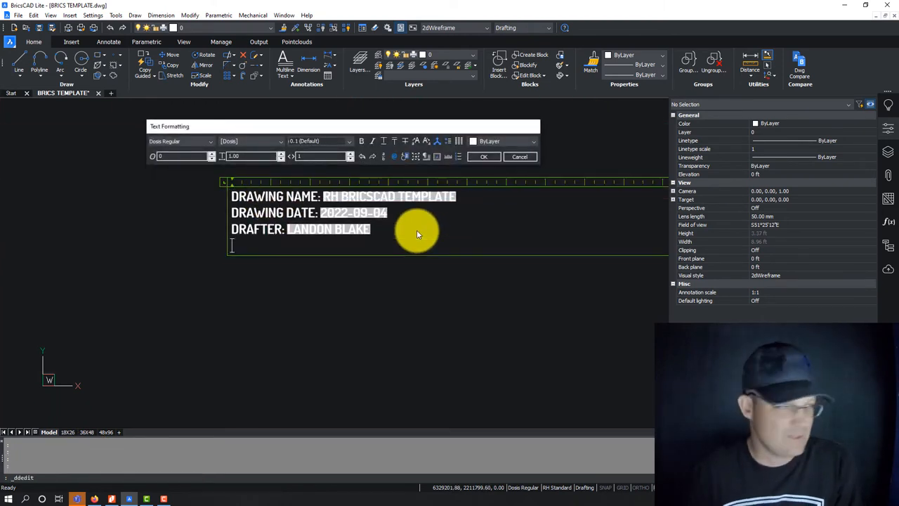
# Step: Add a DRAWING TYPE line and browse the LispVariable fields for it
pyautogui.write('DRAWING TYPE:')
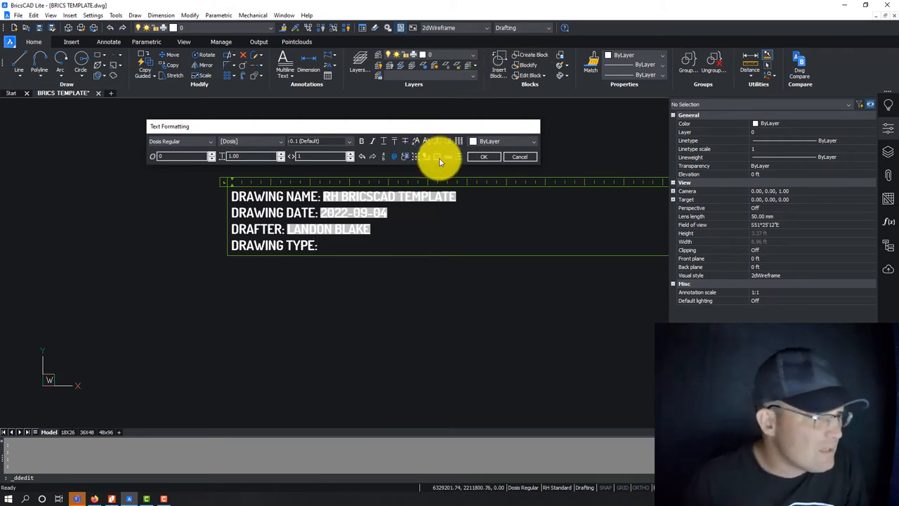
pyautogui.click(393, 156)
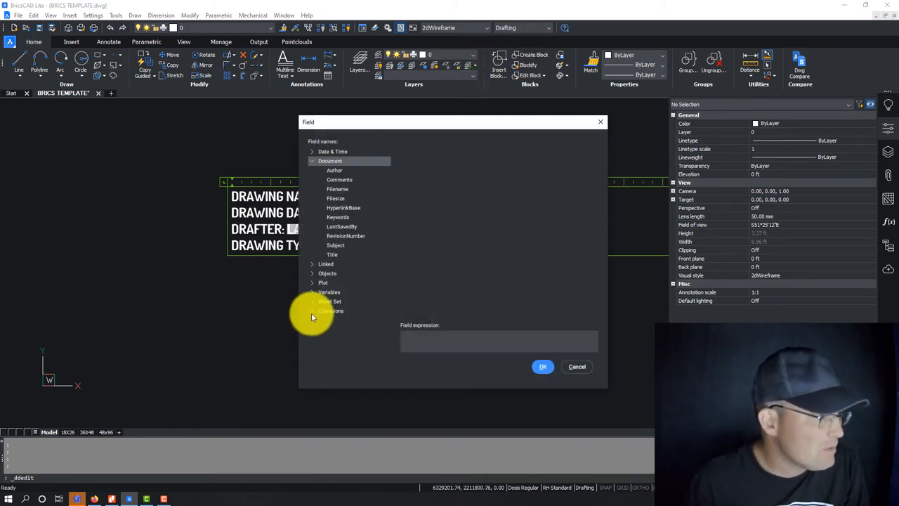
pyautogui.click(329, 291)
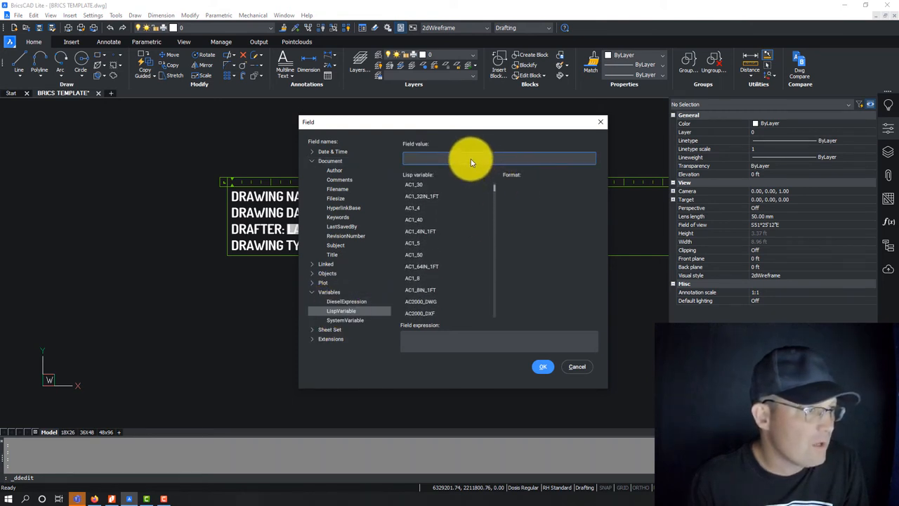
pyautogui.scroll(-3)
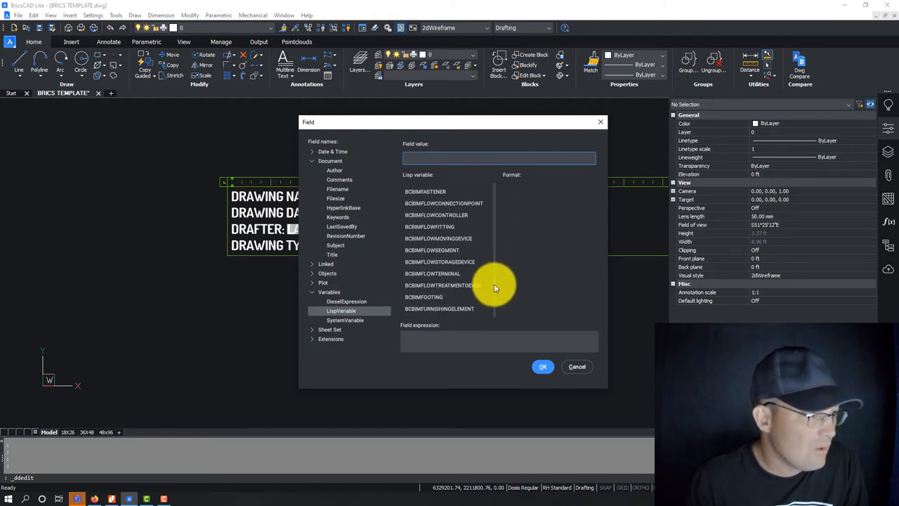
pyautogui.scroll(-3)
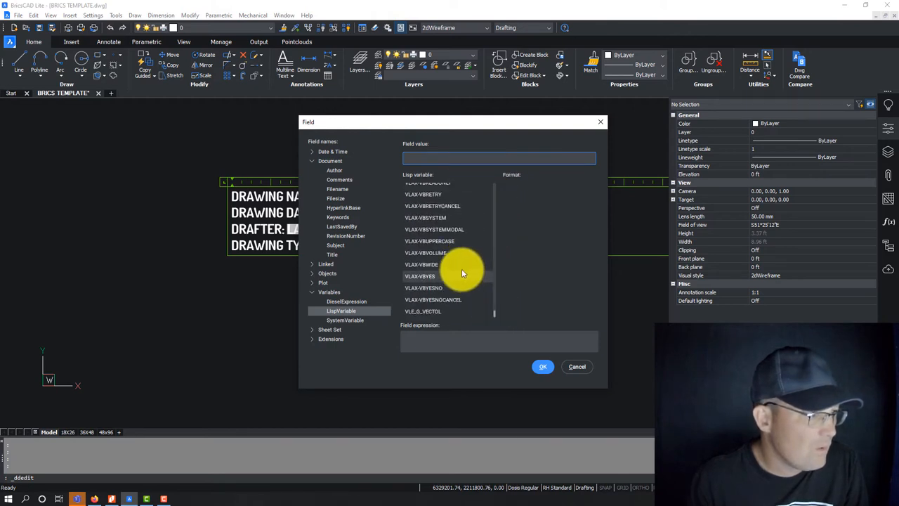
pyautogui.scroll(-3)
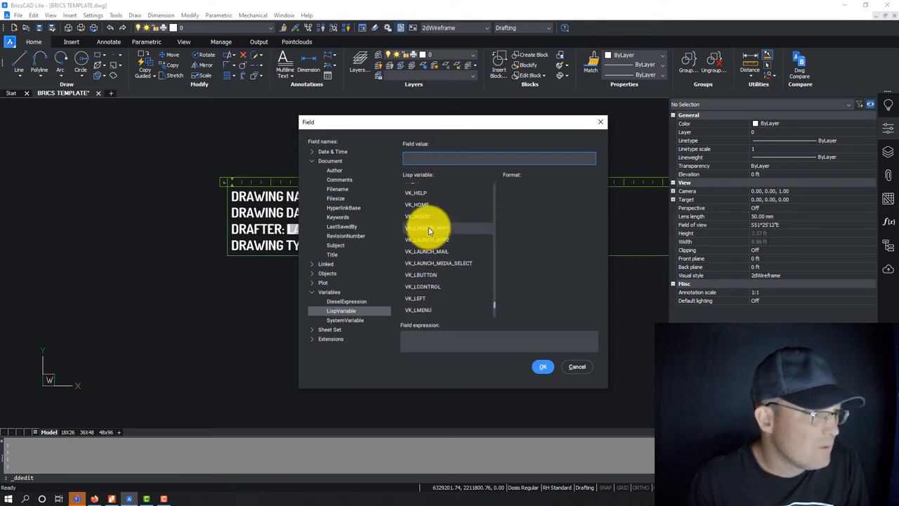
pyautogui.scroll(-3)
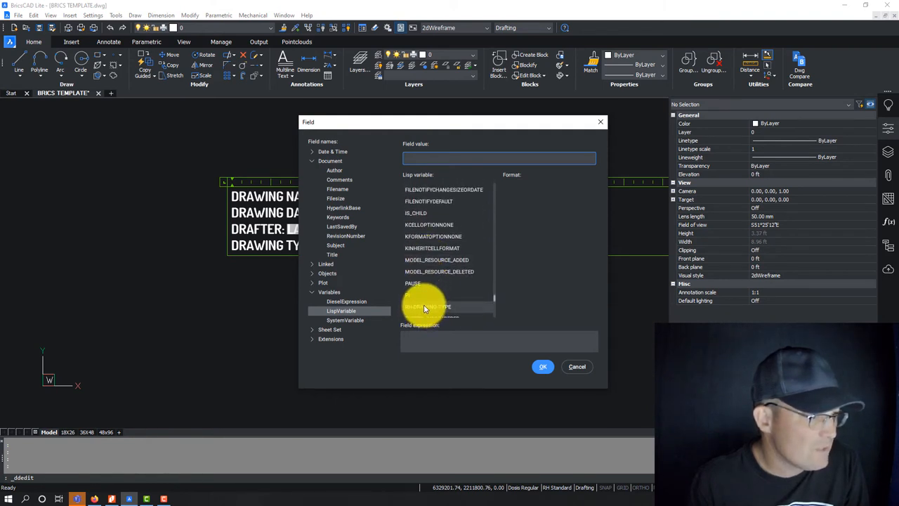
# Step: Insert the RH-DRAWING-TYPE field showing TEMPLATE and finish editing the note
pyautogui.click(427, 307)
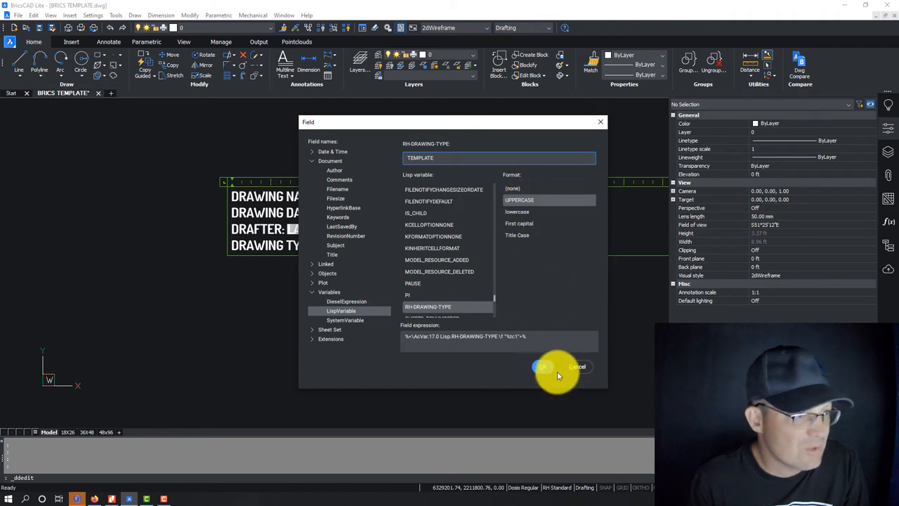
pyautogui.click(543, 365)
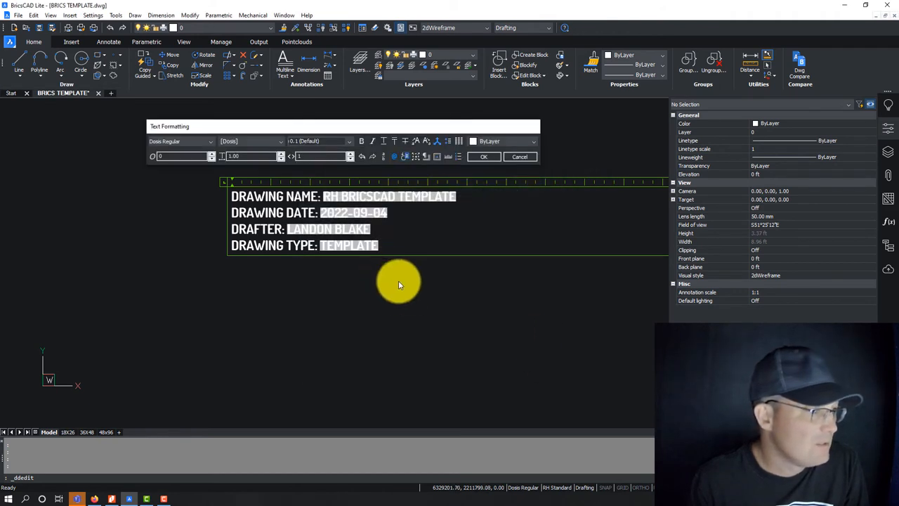
pyautogui.click(483, 157)
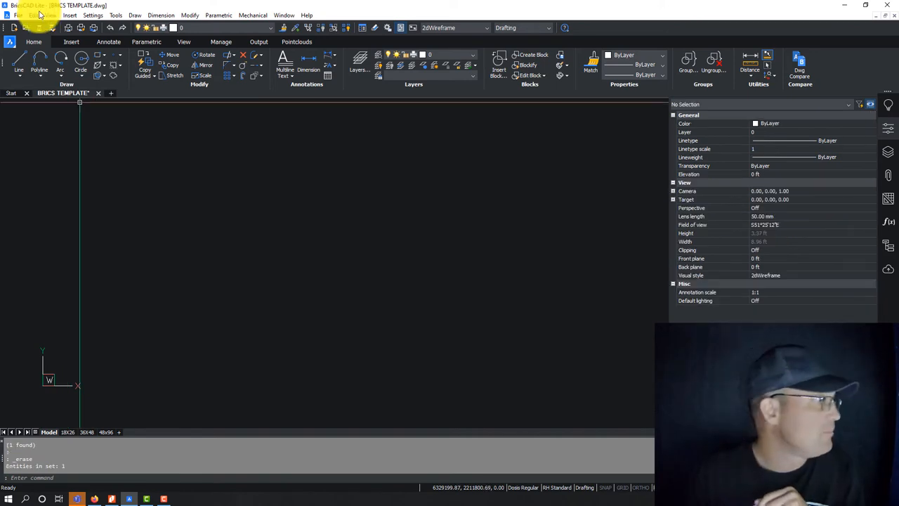
# Step: Browse to the project's Boundary folder and load the BNDY-LW.dwg boundary drawing
pyautogui.click(17, 14)
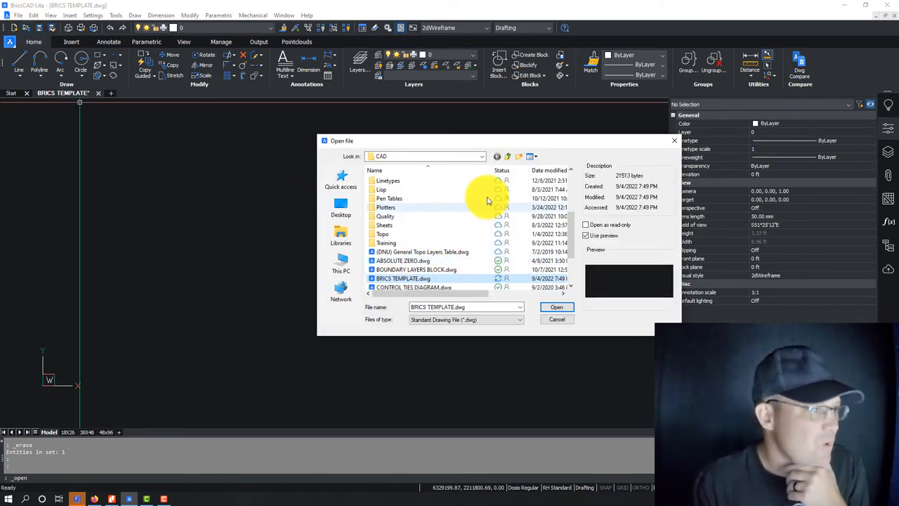
pyautogui.click(480, 156)
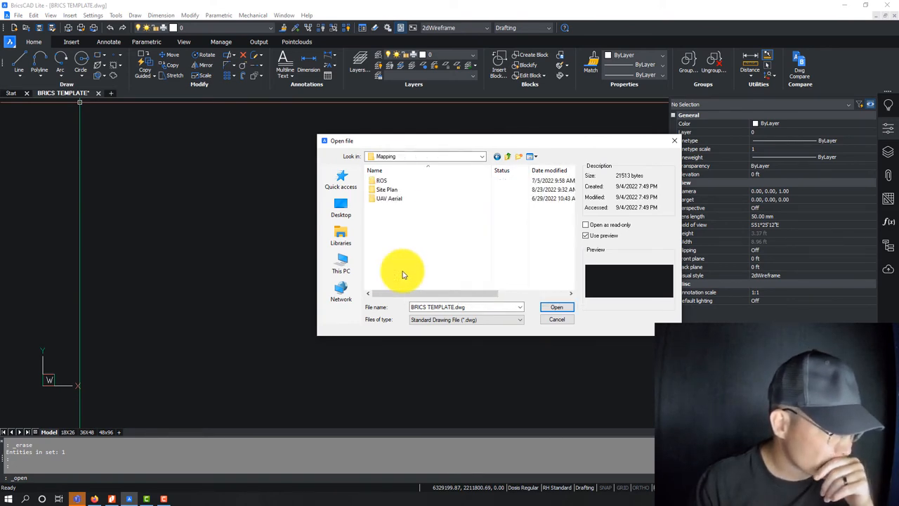
pyautogui.moveTo(492, 152)
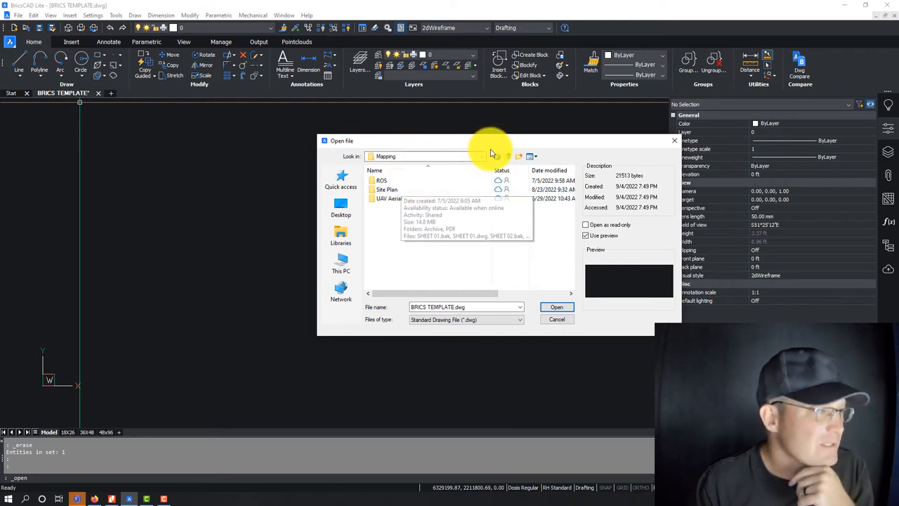
pyautogui.click(509, 156)
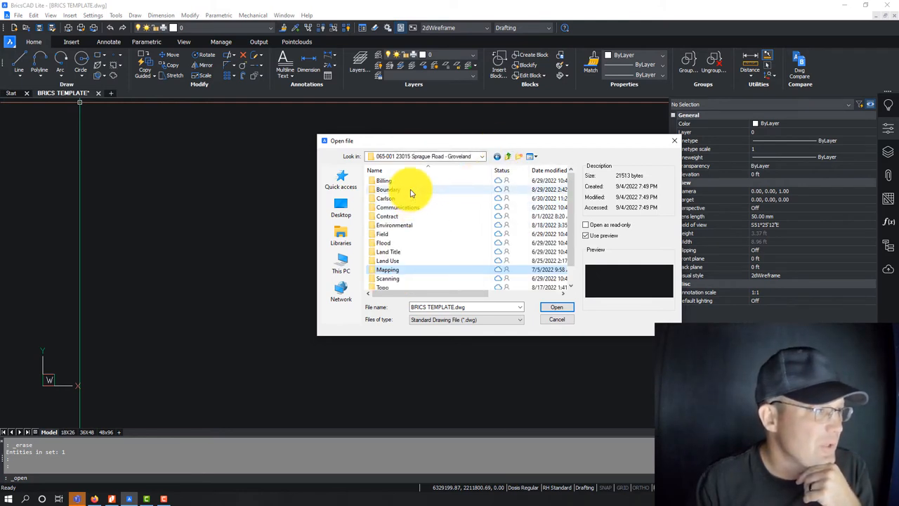
pyautogui.doubleClick(388, 189)
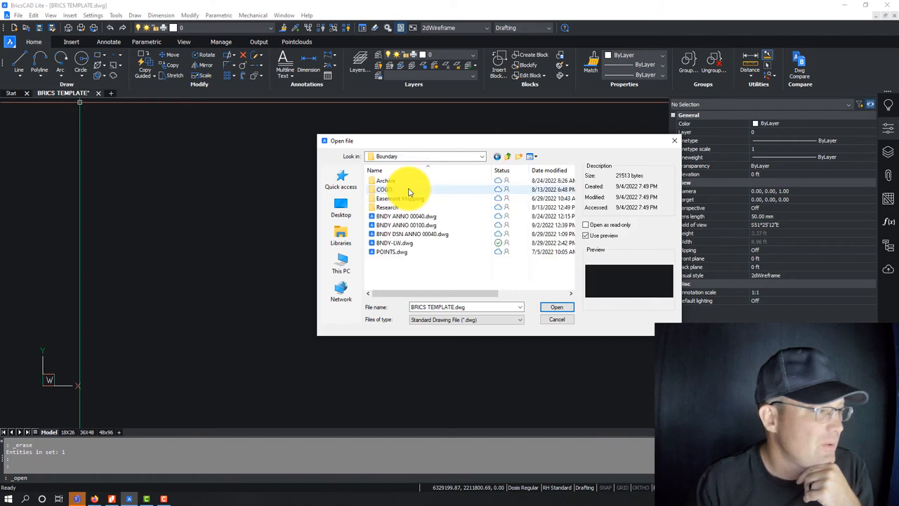
pyautogui.moveTo(394, 242)
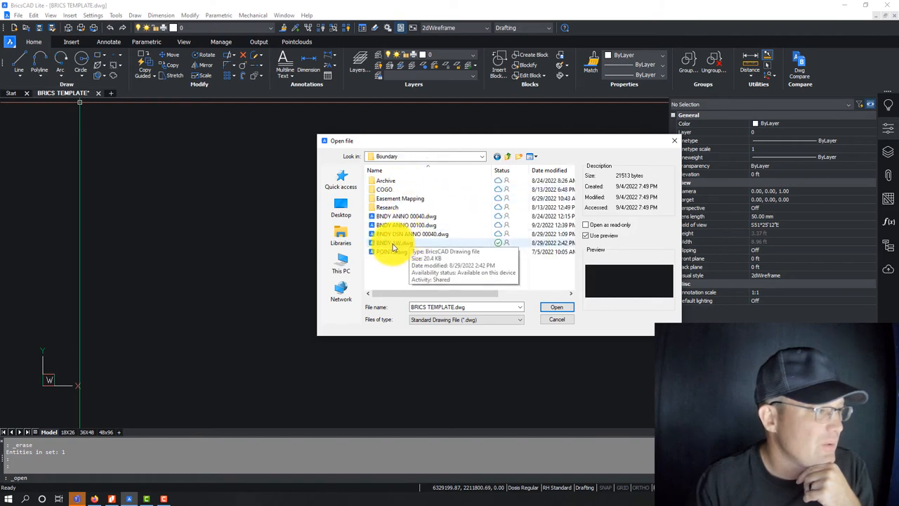
pyautogui.click(557, 307)
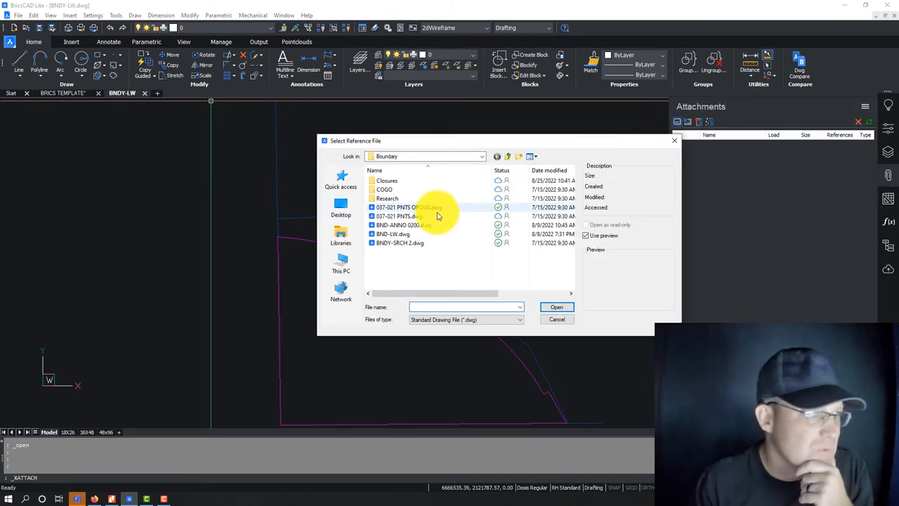
# Step: Attach Sprague Road > Boundary > BNDY ANNO 00040.dwg as an xref inserted at 0,0
pyautogui.click(480, 156)
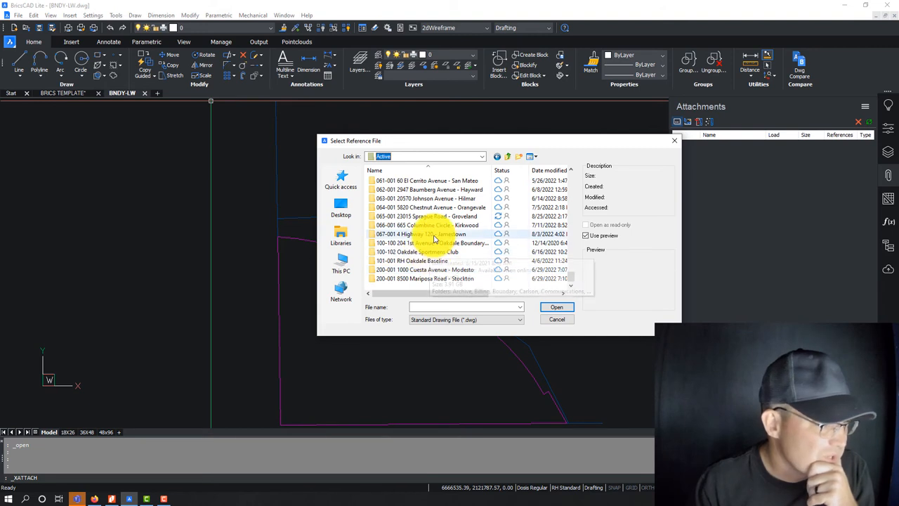
pyautogui.doubleClick(432, 216)
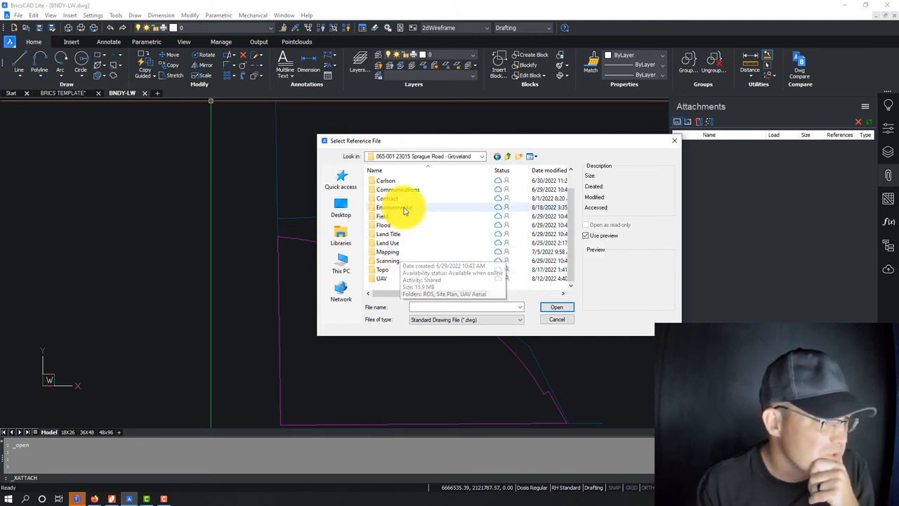
pyautogui.doubleClick(394, 207)
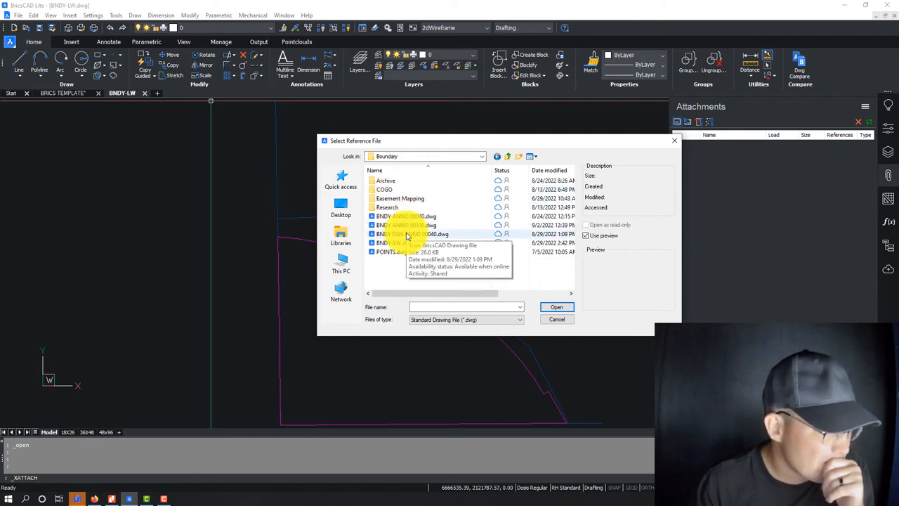
pyautogui.click(405, 217)
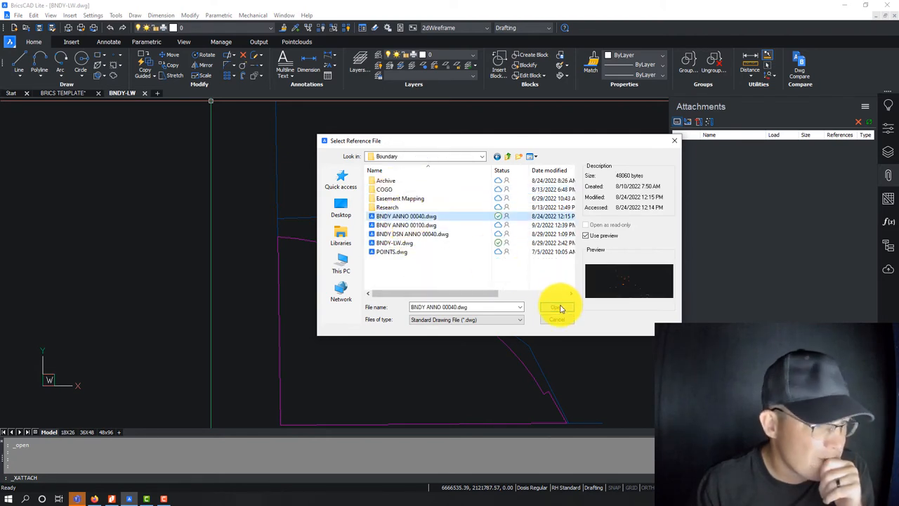
pyautogui.click(557, 306)
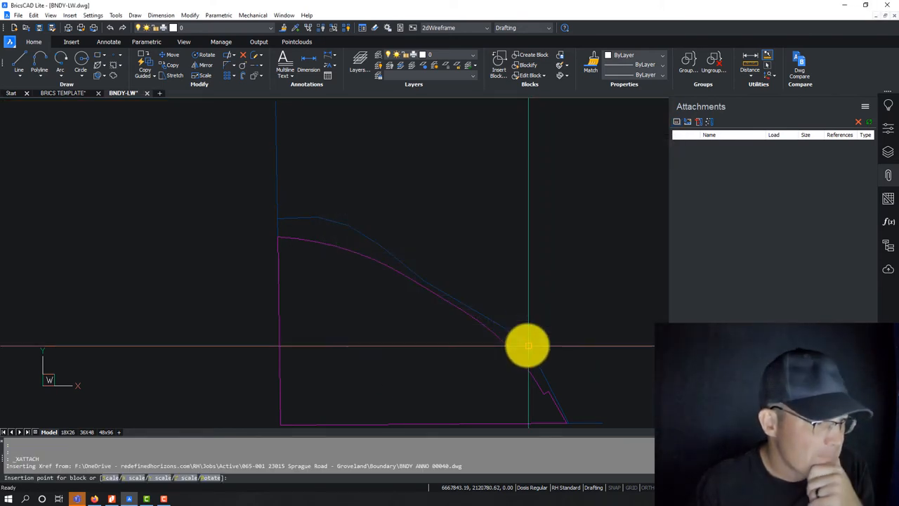
pyautogui.moveTo(477, 298)
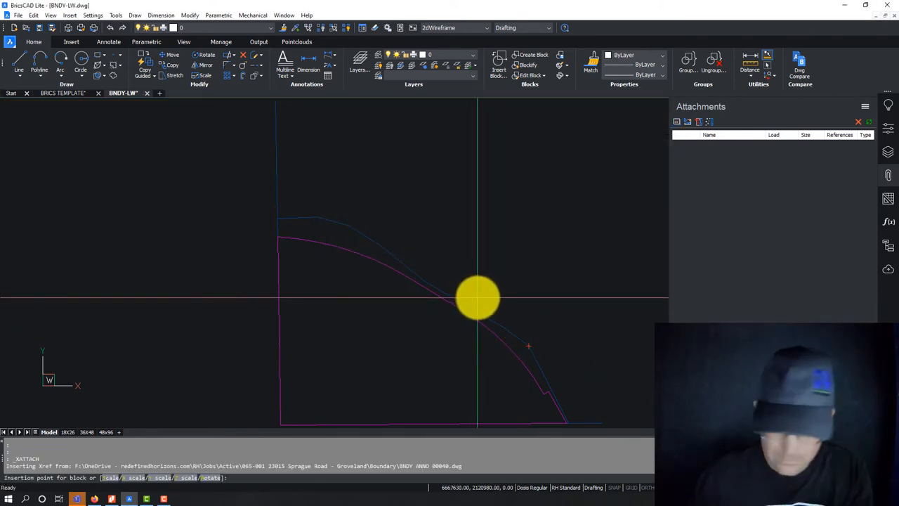
pyautogui.write('0,0')
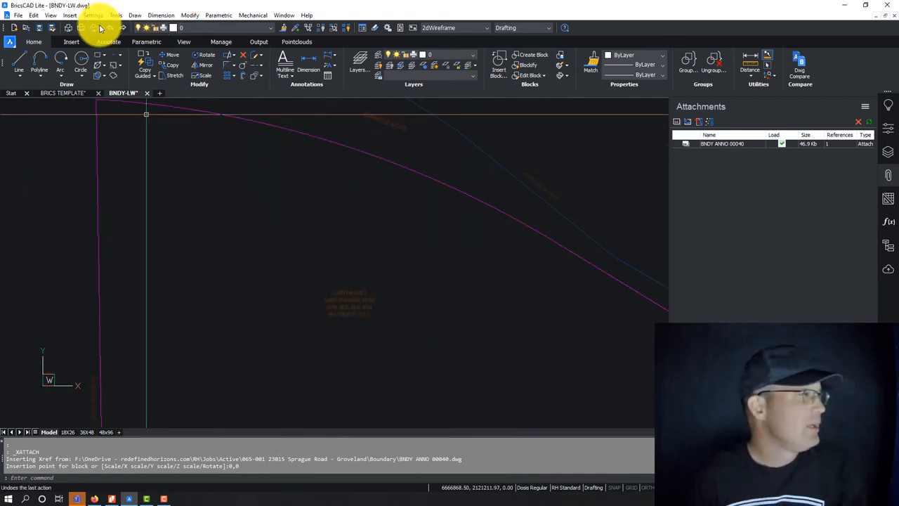
# Step: Save the current close-up as the named view CABIN SITE via View > Save/Restore View
pyautogui.click(51, 14)
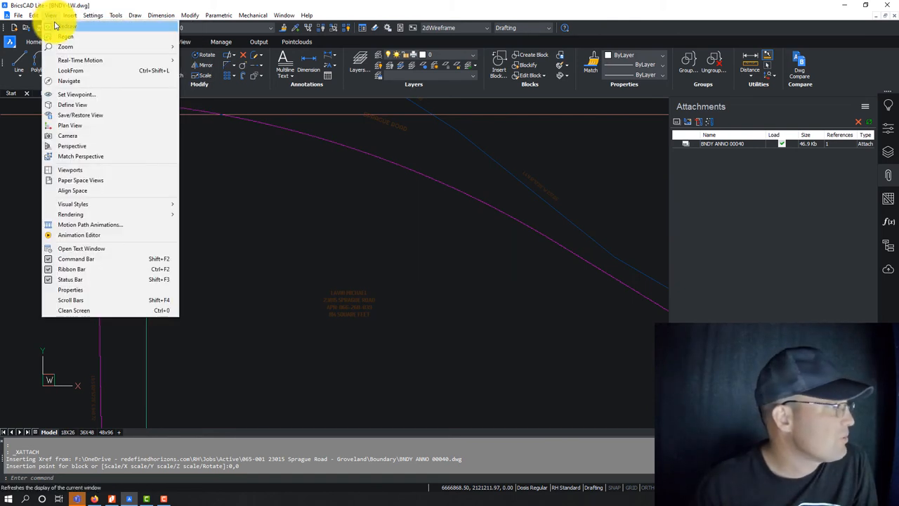
pyautogui.moveTo(70, 70)
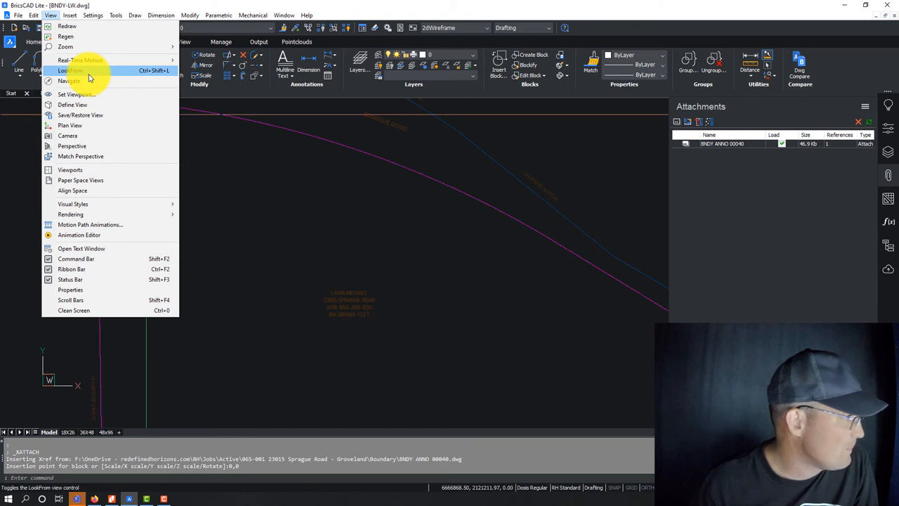
pyautogui.moveTo(95, 116)
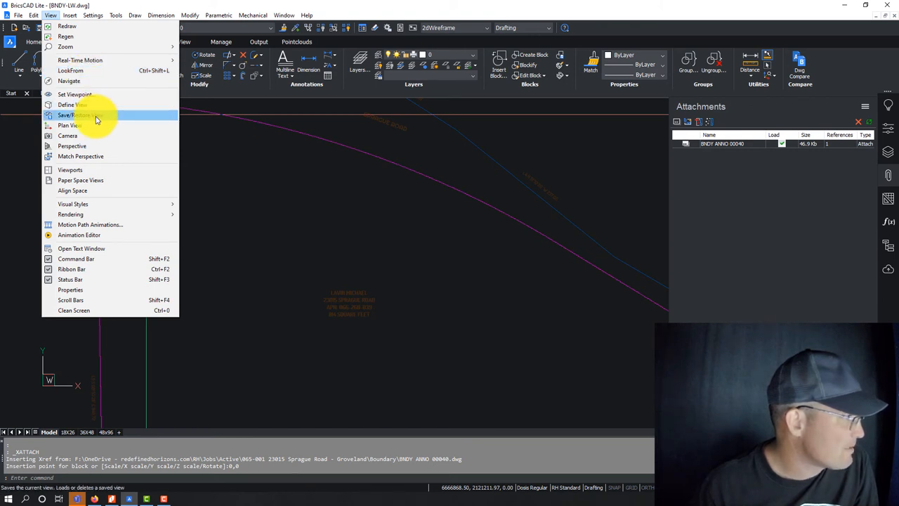
pyautogui.click(77, 115)
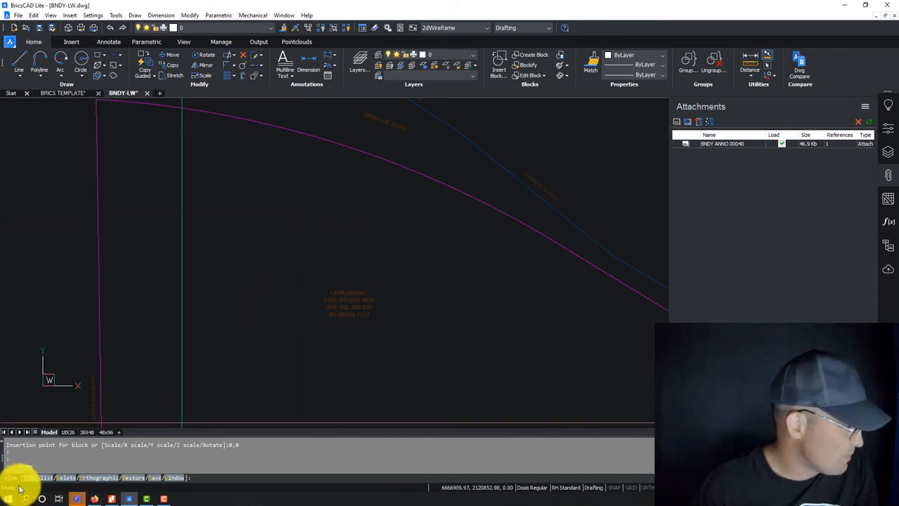
pyautogui.write('S')
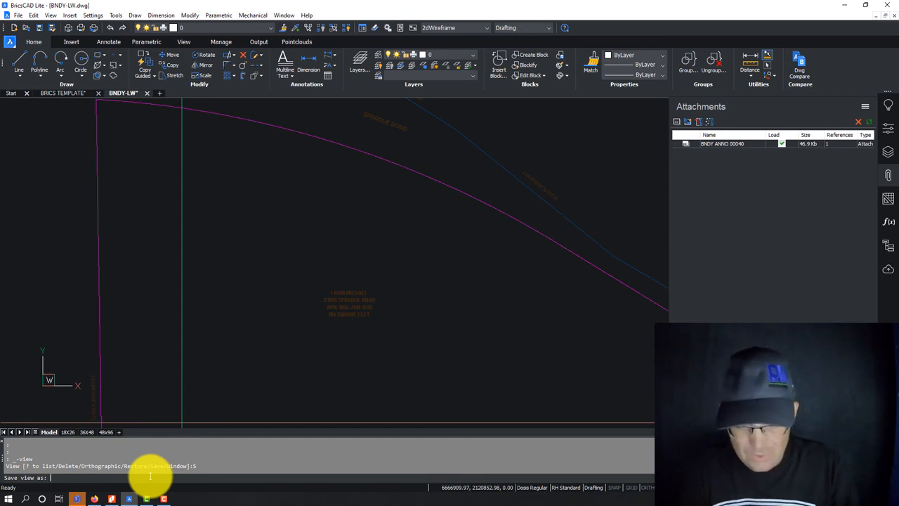
pyautogui.write('CABIN SITE')
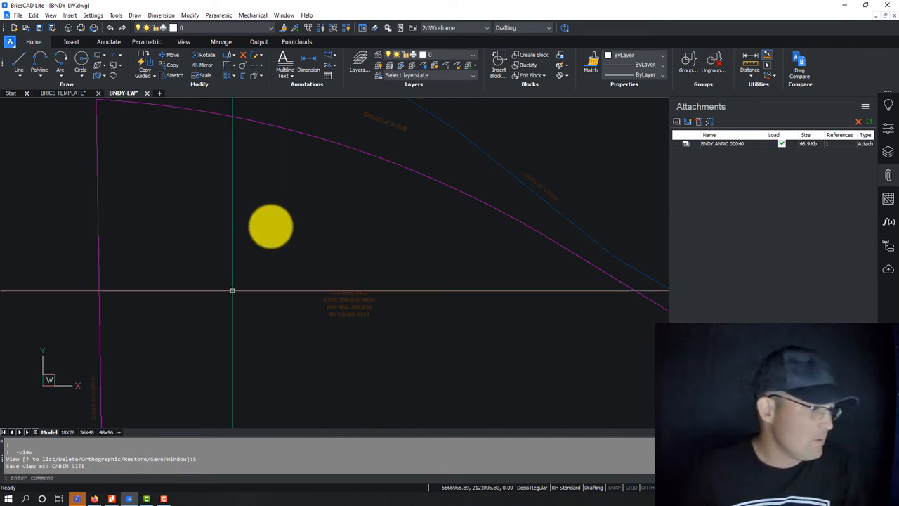
# Step: Zoom out to the whole boundary and save it as the named view OVERALL
pyautogui.moveTo(269, 225); pyautogui.dragTo(303, 290)
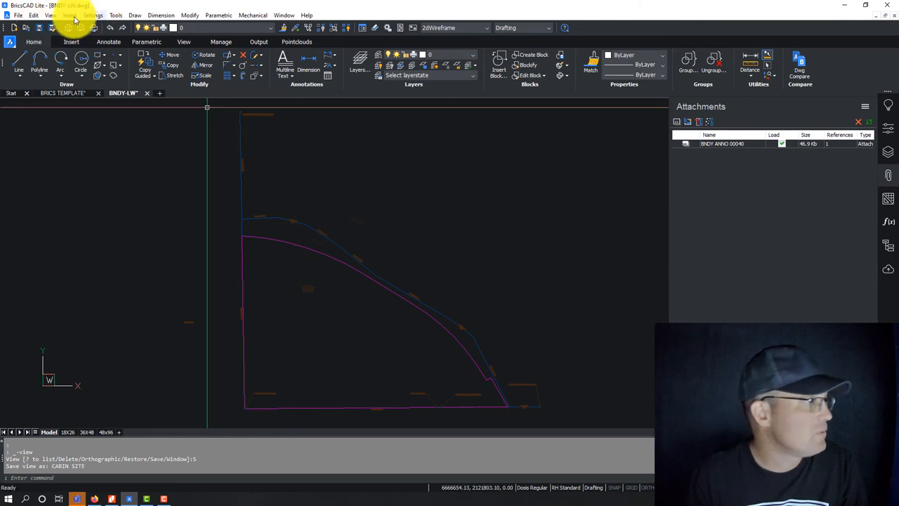
pyautogui.click(50, 14)
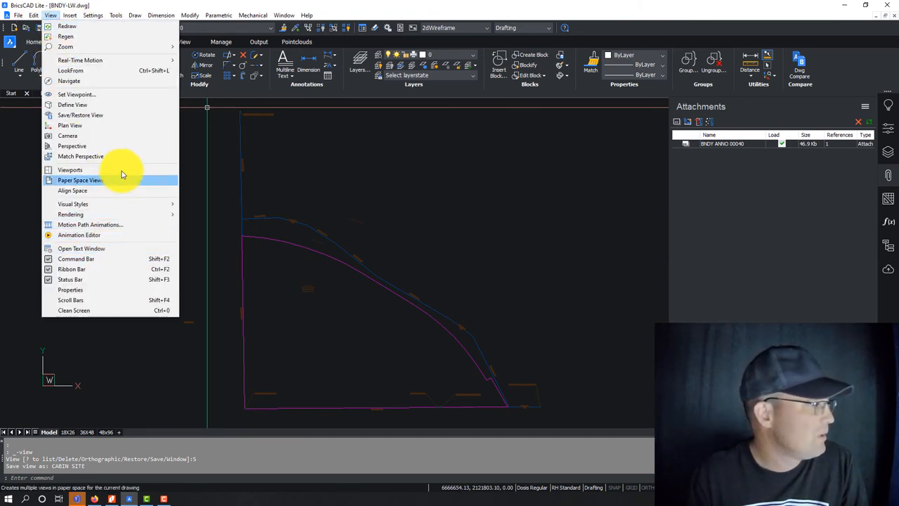
pyautogui.click(80, 115)
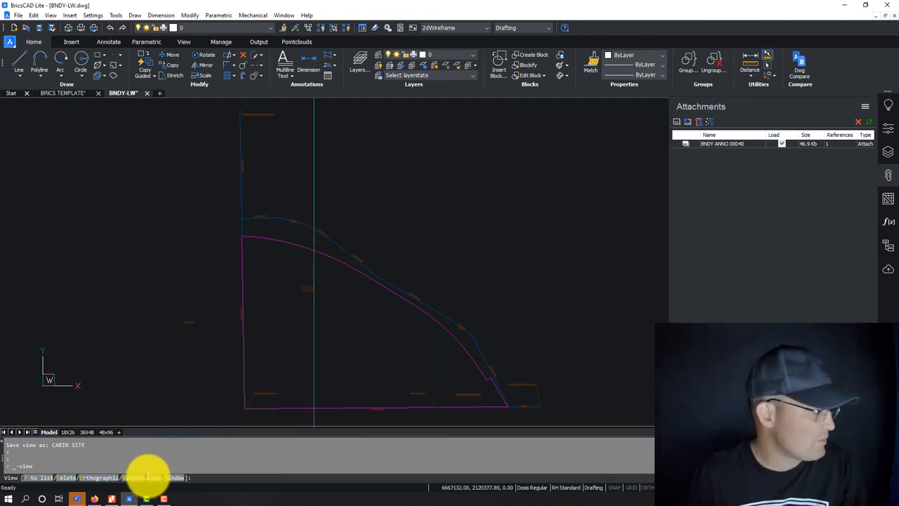
pyautogui.write('OVERALL')
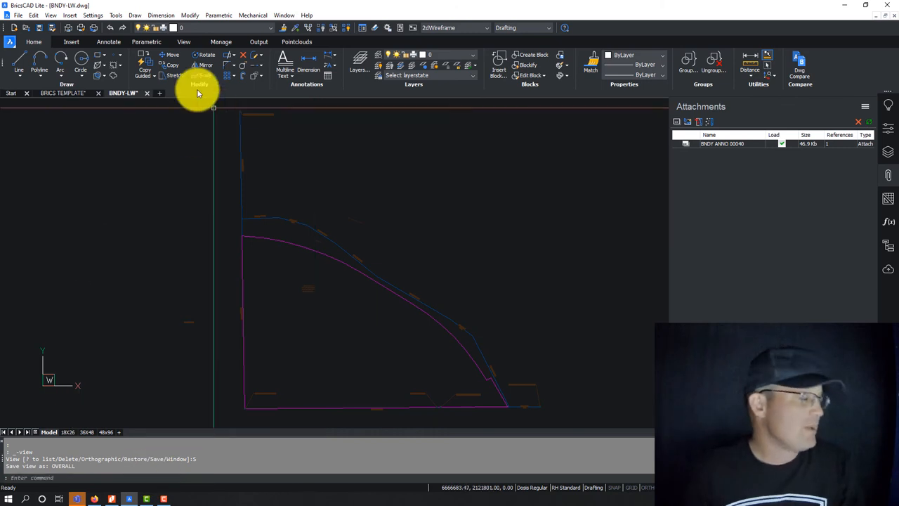
# Step: Try restoring a CABIN view, which is not found, then freeze the SURVEY-BOUNDARY-LINES-TIES layer
pyautogui.click(92, 14)
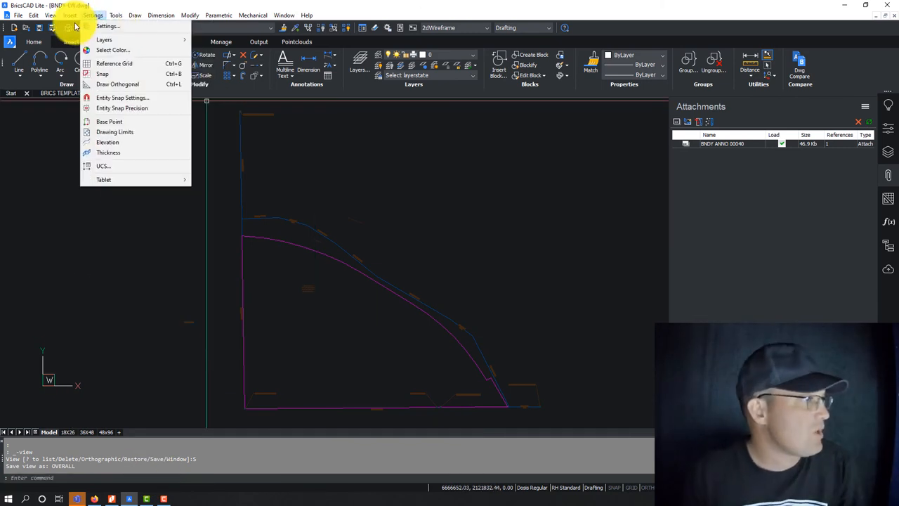
pyautogui.click(51, 14)
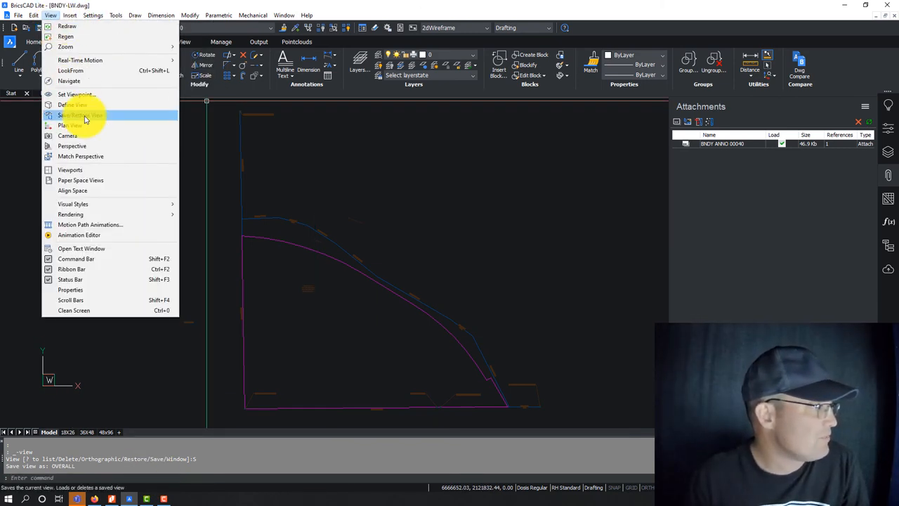
pyautogui.click(81, 115)
pyautogui.write('R')
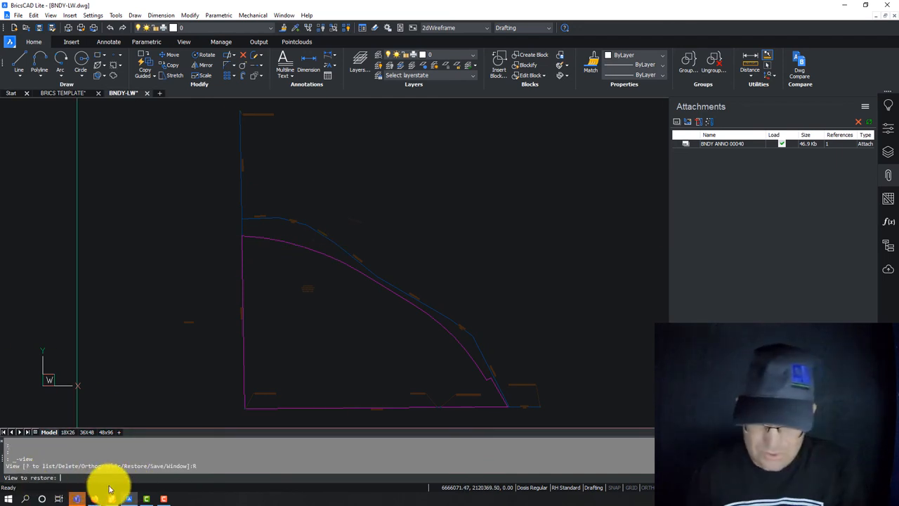
pyautogui.write('C')
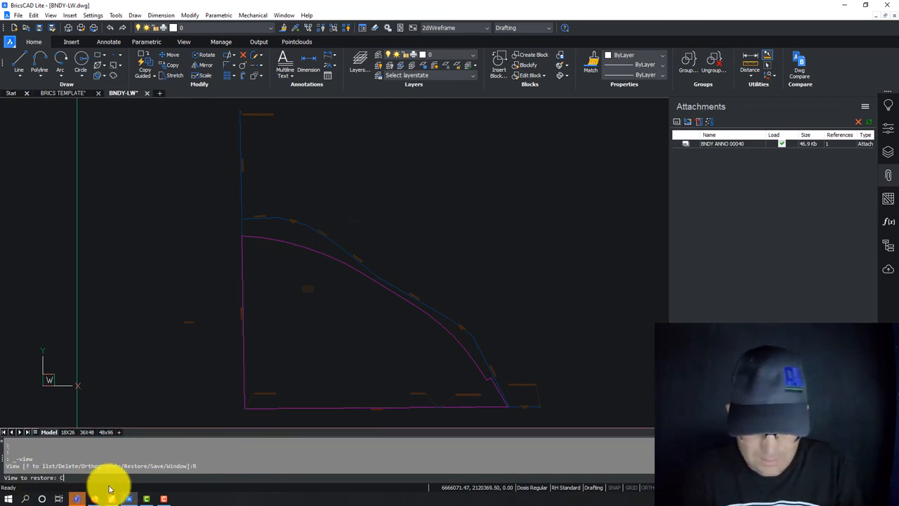
pyautogui.write('CABIN')
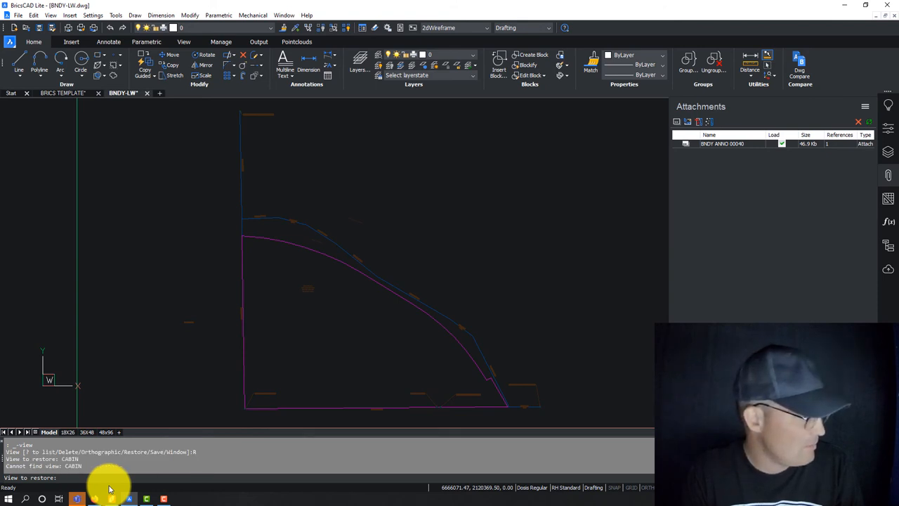
pyautogui.write('CA')
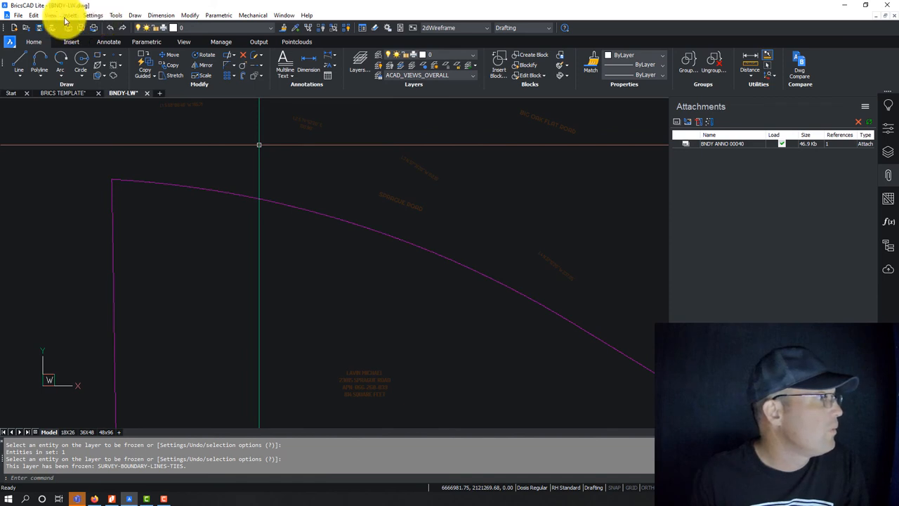
# Step: Save the close-up of the curved boundary as the named view CABINS
pyautogui.click(51, 14)
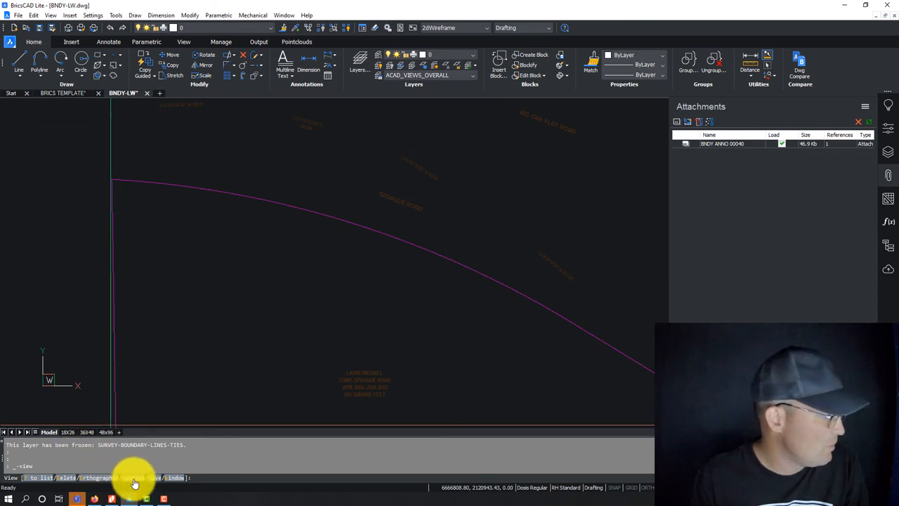
pyautogui.write('S')
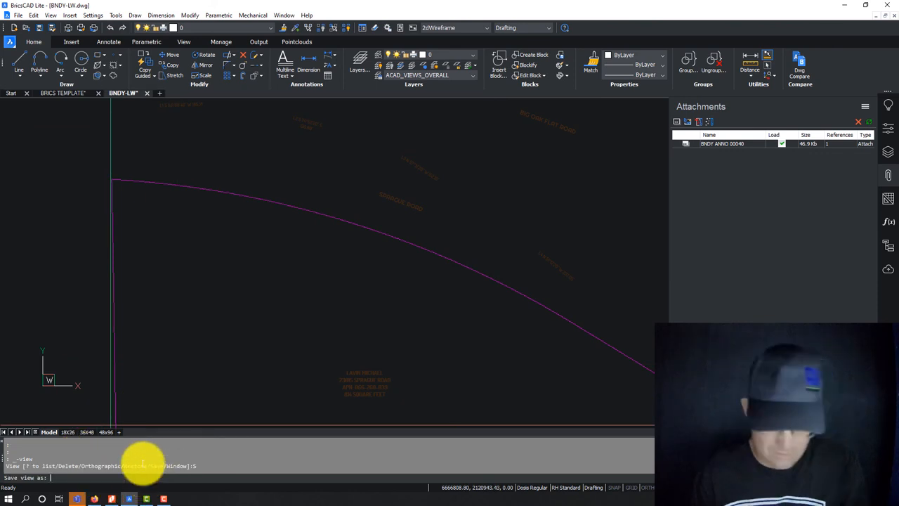
pyautogui.write('CABINS')
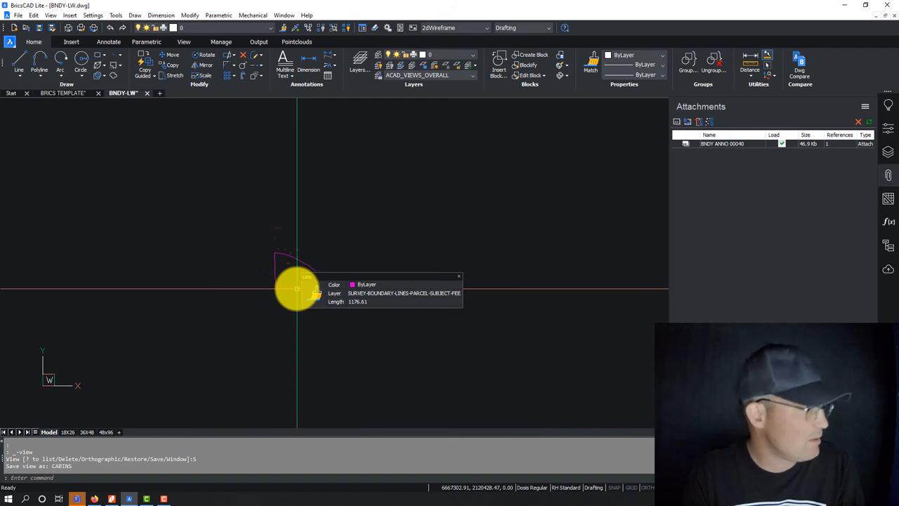
# Step: Restore CABINS and list the saved views CABIN SITE, OVERALL and CABINS in the history
pyautogui.click(50, 14)
pyautogui.write('R')
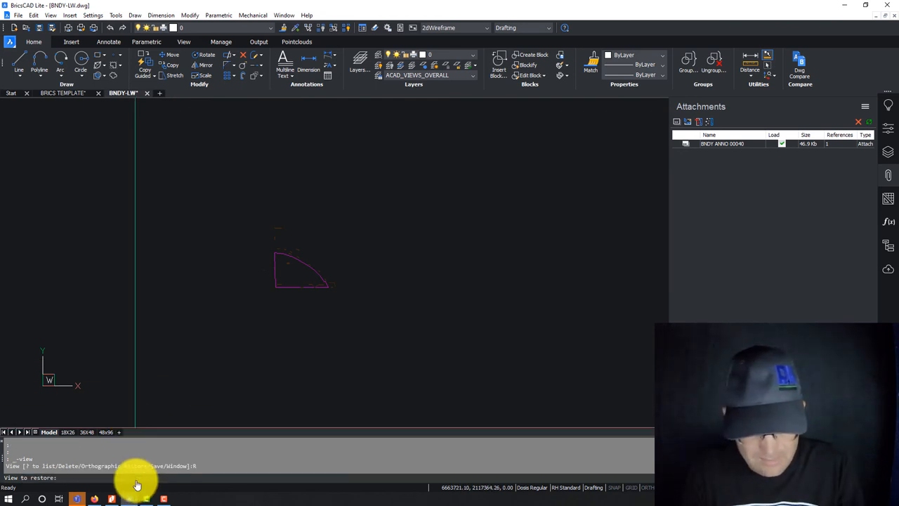
pyautogui.write('CABINS')
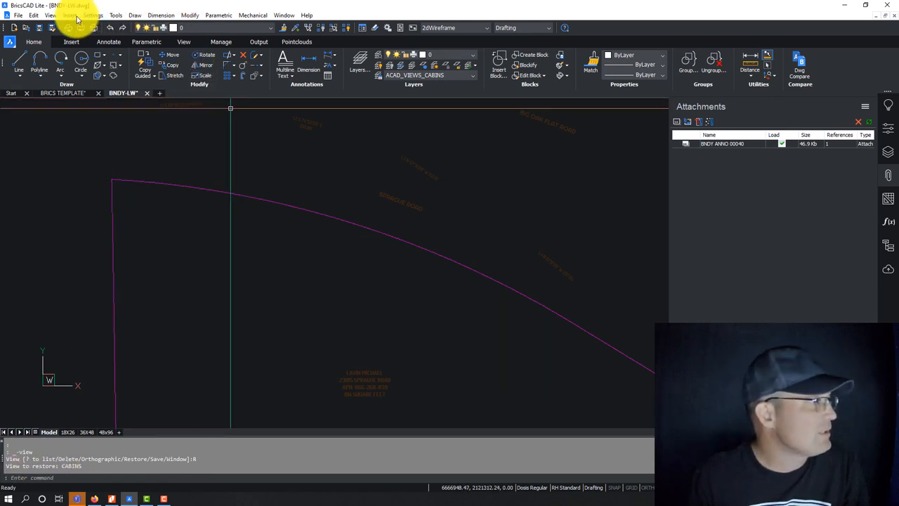
pyautogui.click(51, 14)
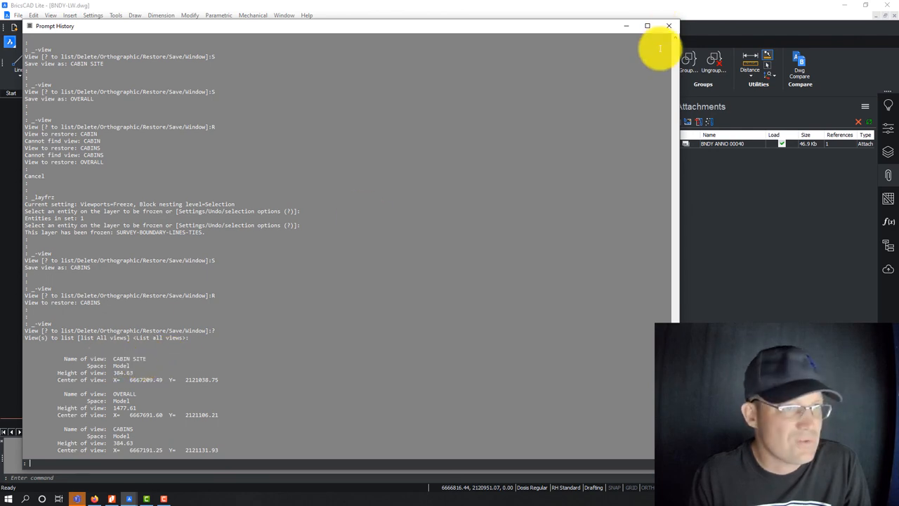
# Step: Close the Prompt History window and Zoom Window around the whole boundary parcel
pyautogui.click(669, 25)
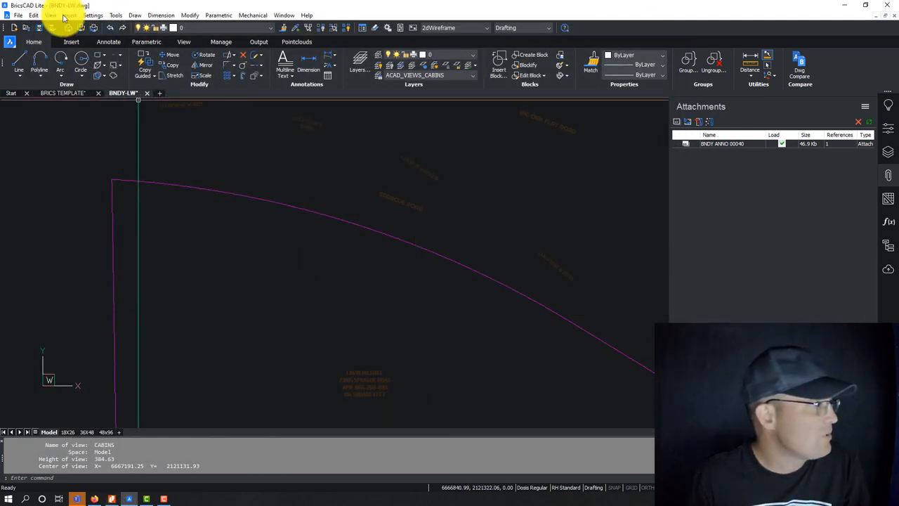
pyautogui.click(51, 14)
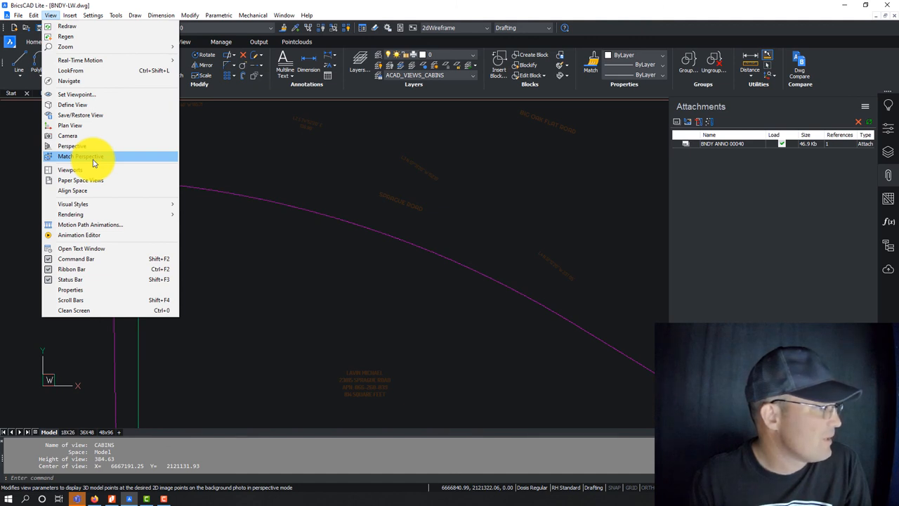
pyautogui.moveTo(71, 125)
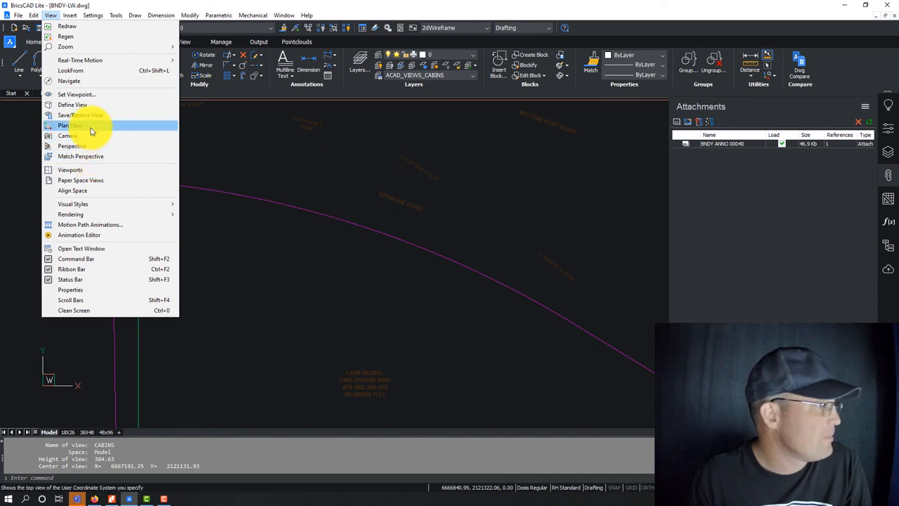
pyautogui.moveTo(78, 115)
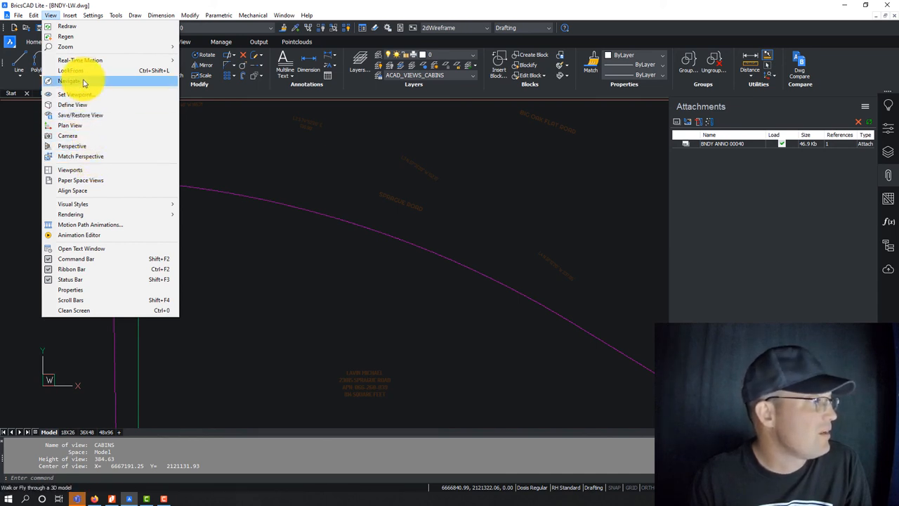
pyautogui.moveTo(70, 70)
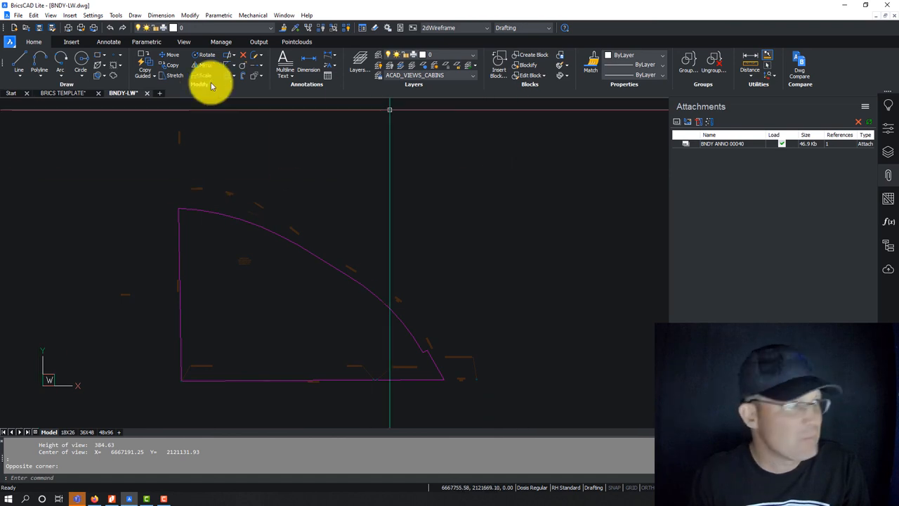
pyautogui.click(115, 14)
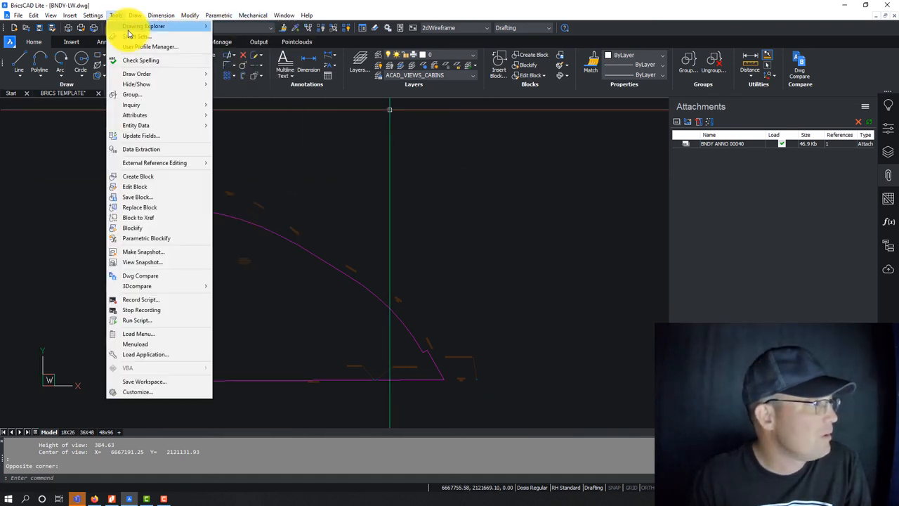
pyautogui.moveTo(143, 25)
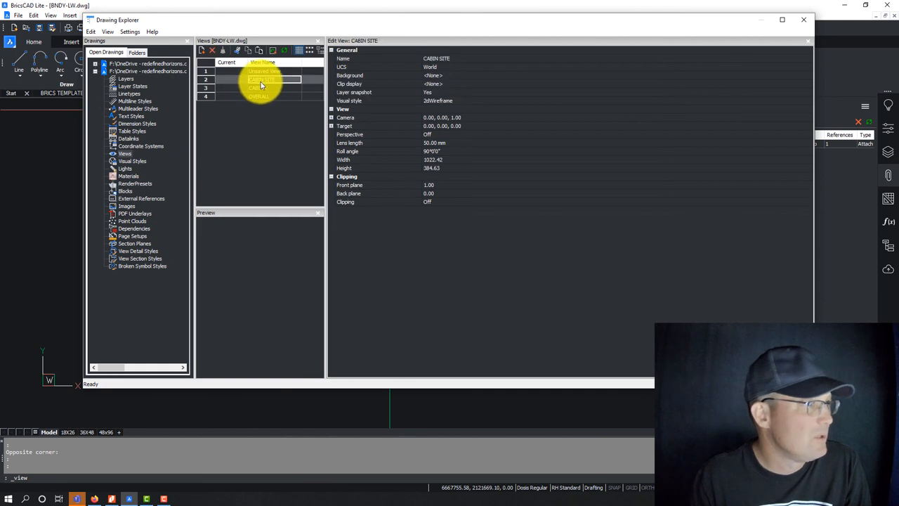
# Step: Inspect the OVERALL and CABINS views in Drawing Explorer and delete CABINS
pyautogui.click(260, 95)
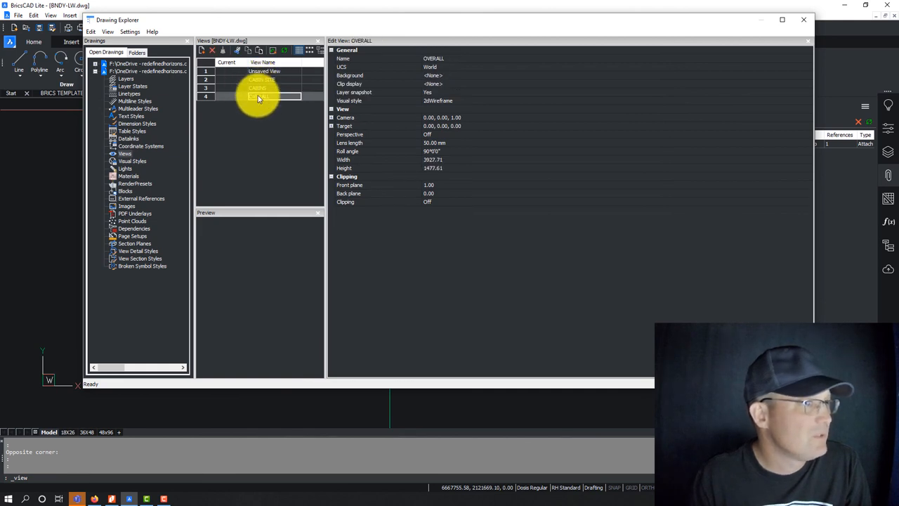
pyautogui.click(260, 88)
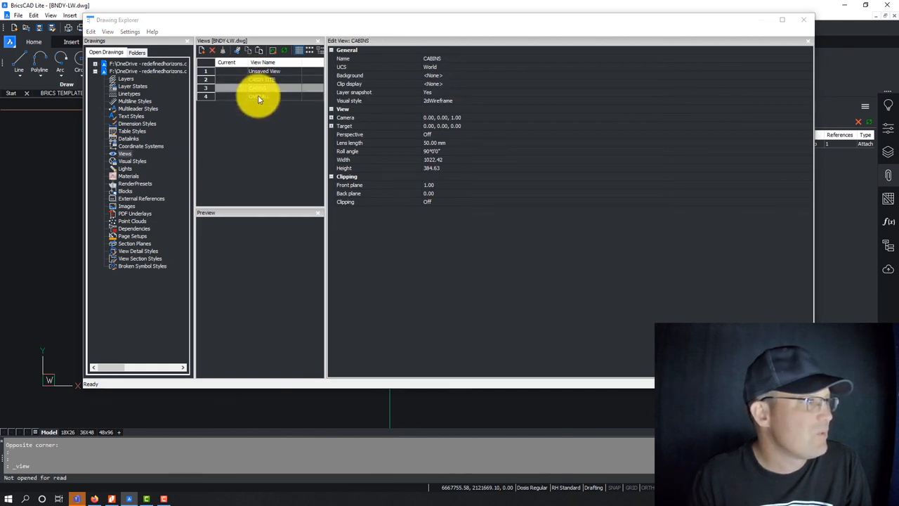
pyautogui.rightClick(264, 79)
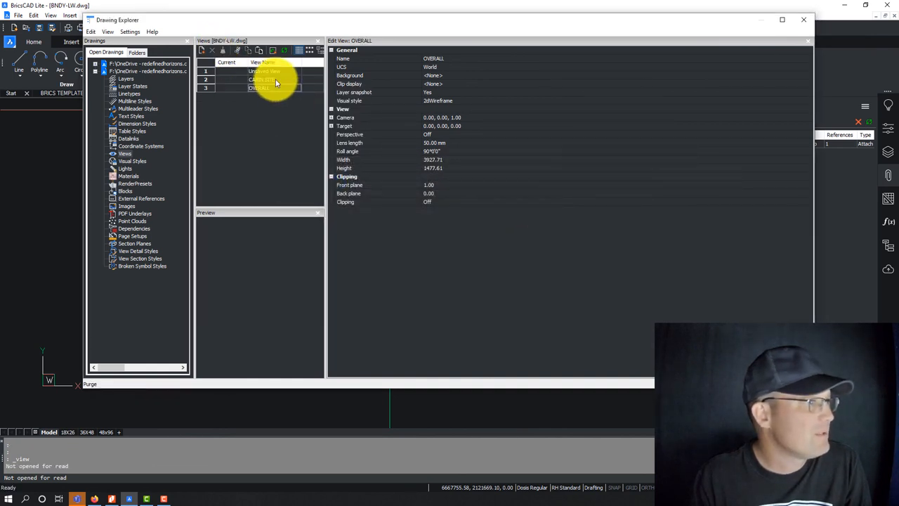
# Step: Set CABIN SITE as the current view from its right-click menu
pyautogui.click(262, 78)
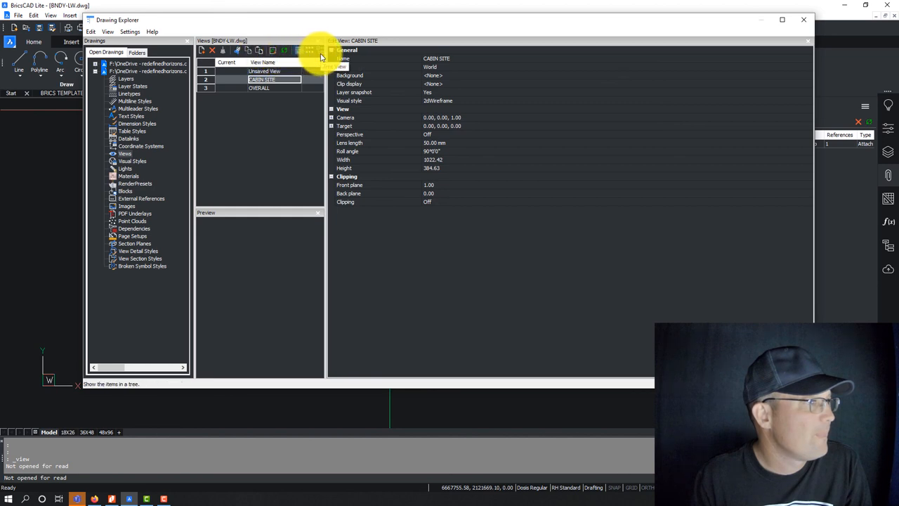
pyautogui.rightClick(274, 78)
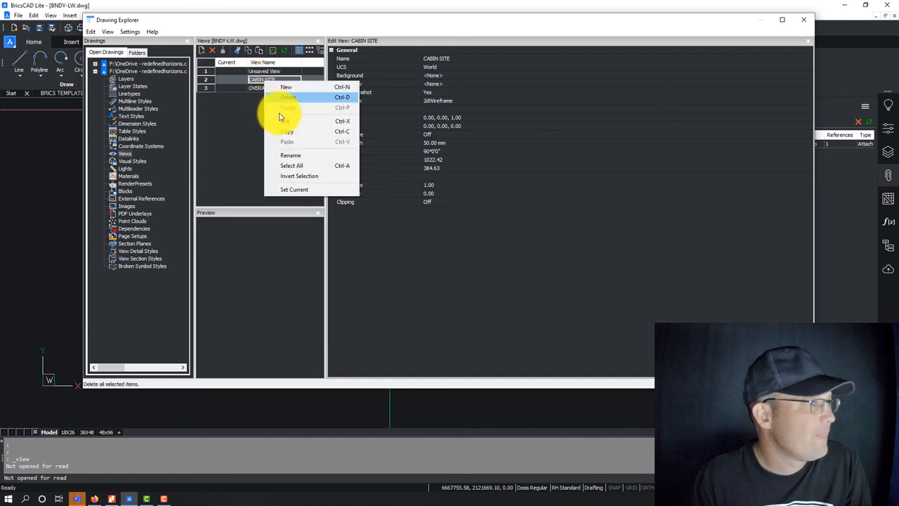
pyautogui.moveTo(294, 190)
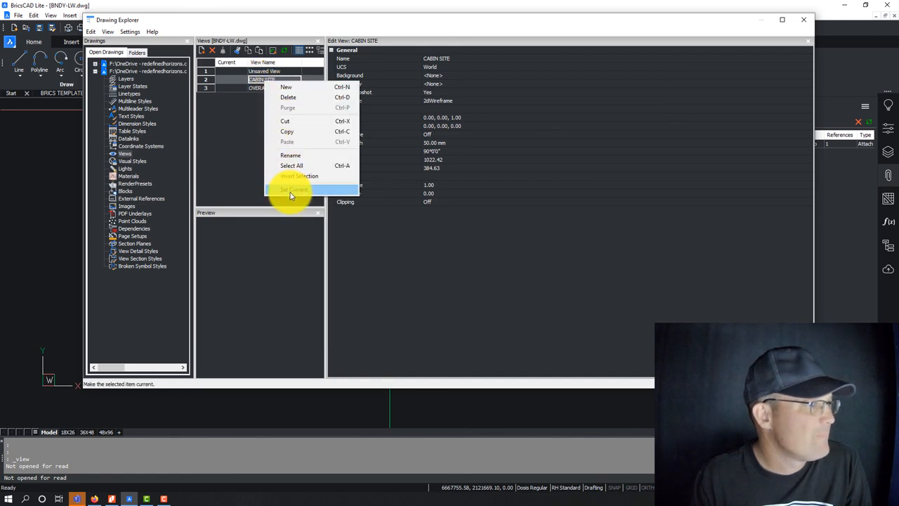
pyautogui.click(293, 189)
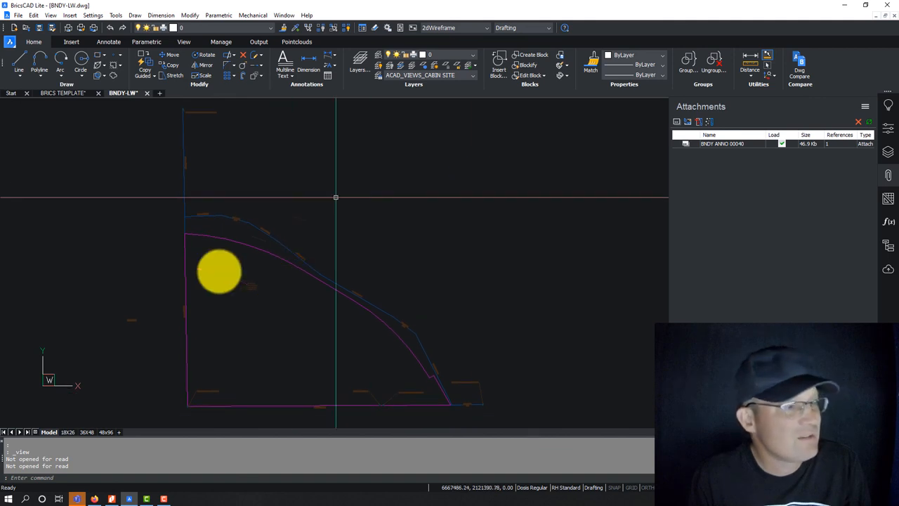
pyautogui.moveTo(351, 227)
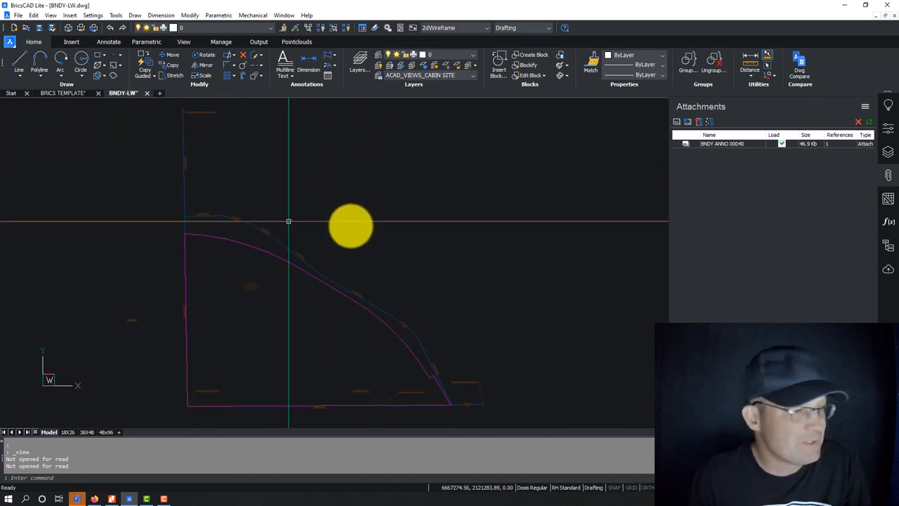